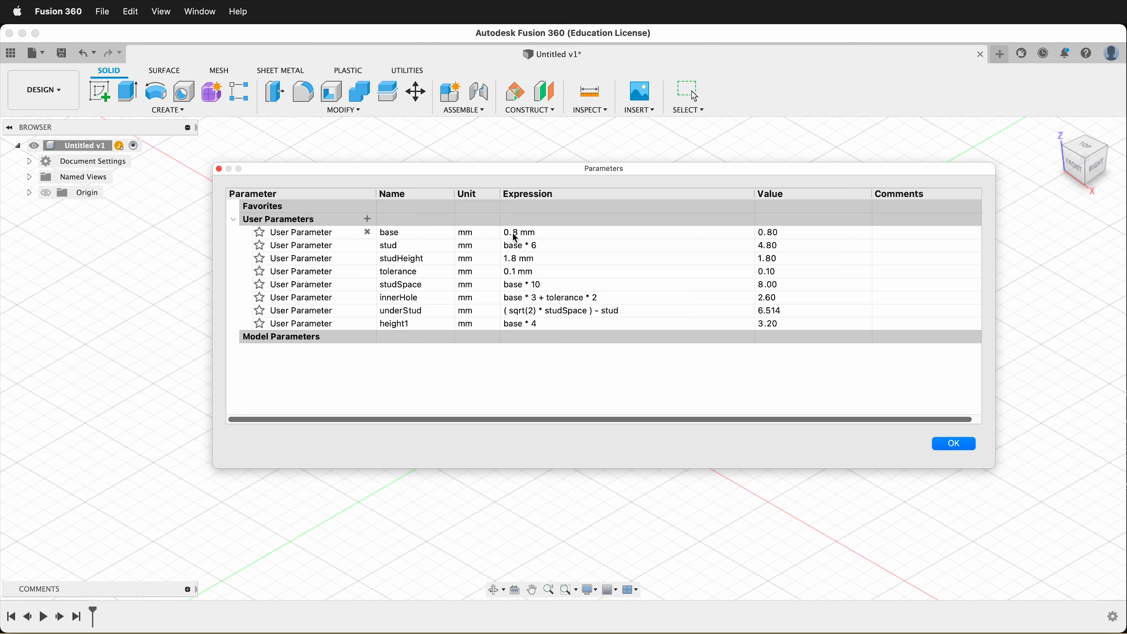
{"action": "mouse_move", "coordinate": [484, 246]}
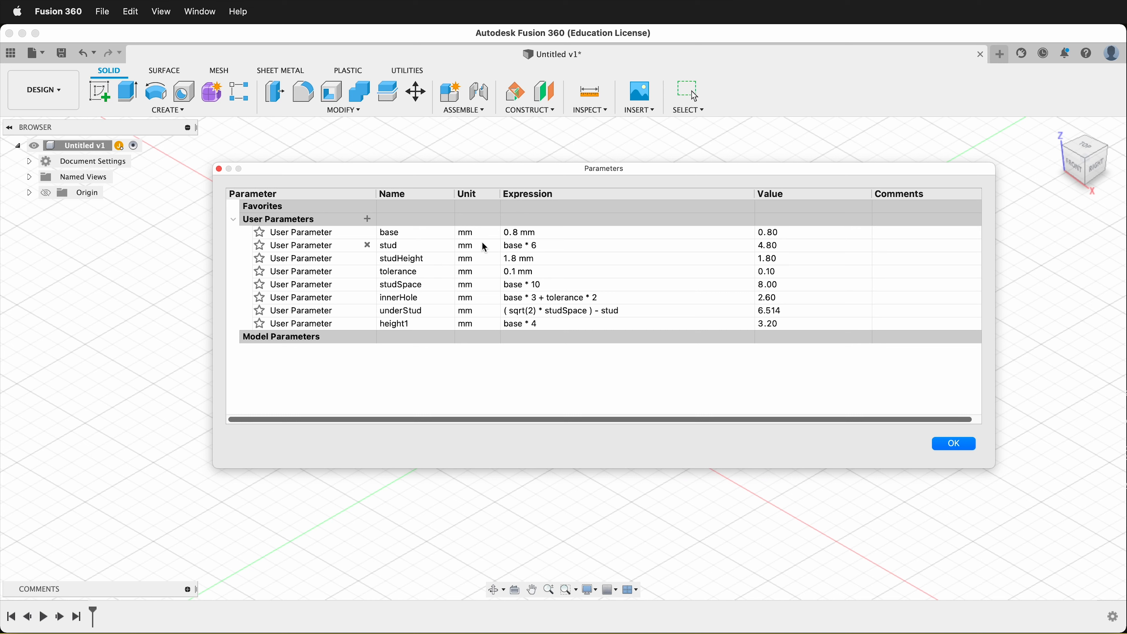
{"action": "mouse_move", "coordinate": [531, 253]}
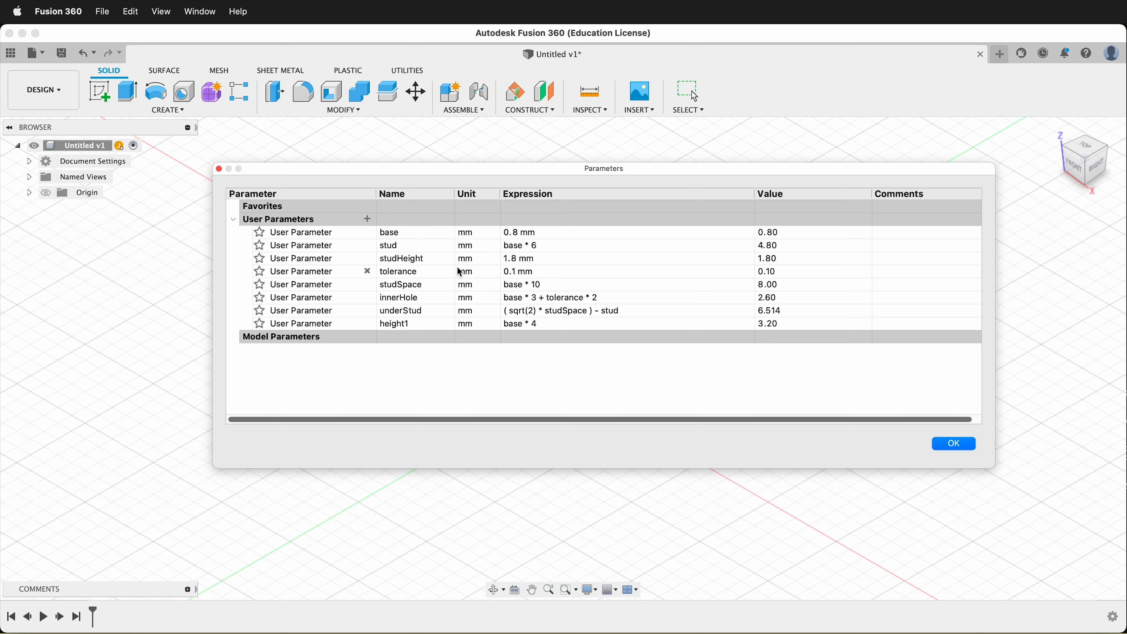
{"action": "mouse_move", "coordinate": [513, 274]}
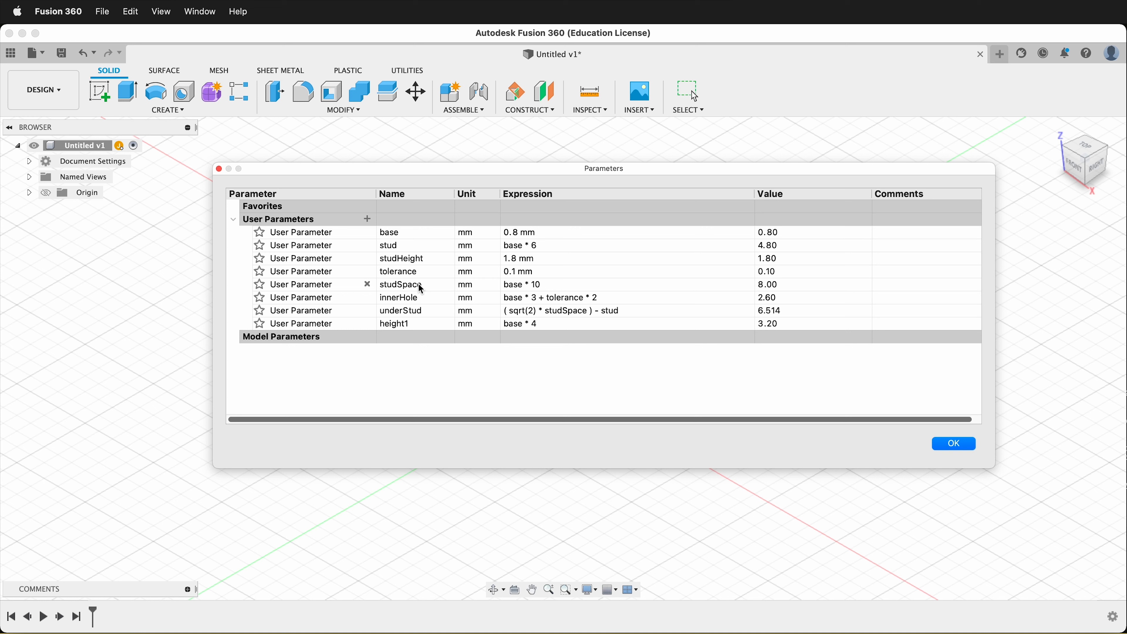
{"action": "mouse_move", "coordinate": [445, 304]}
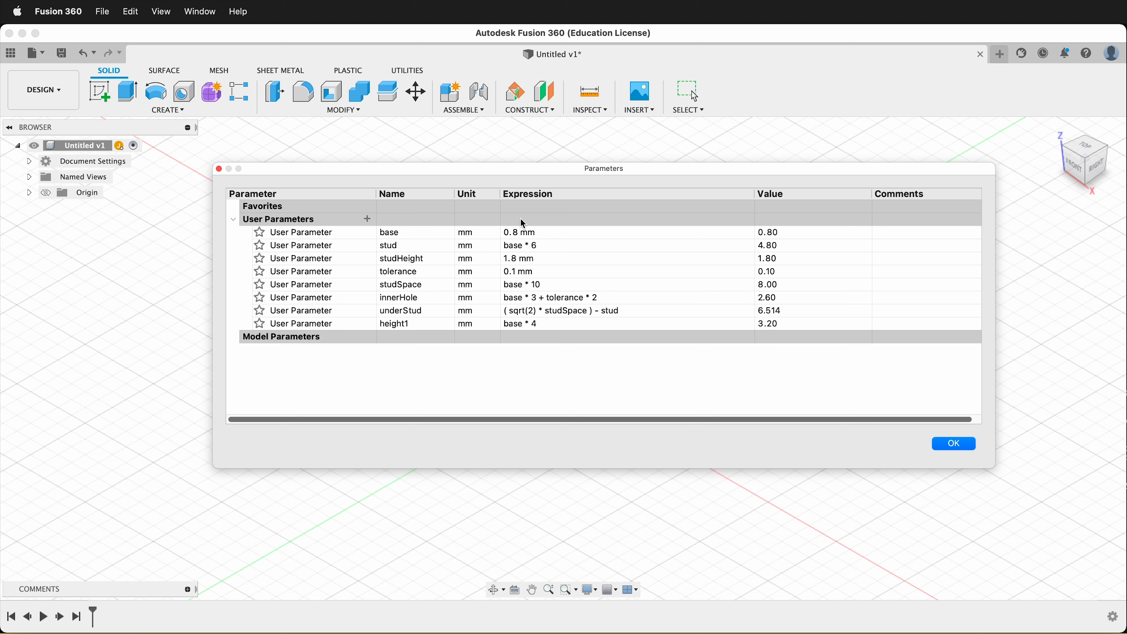
{"action": "mouse_move", "coordinate": [532, 230]}
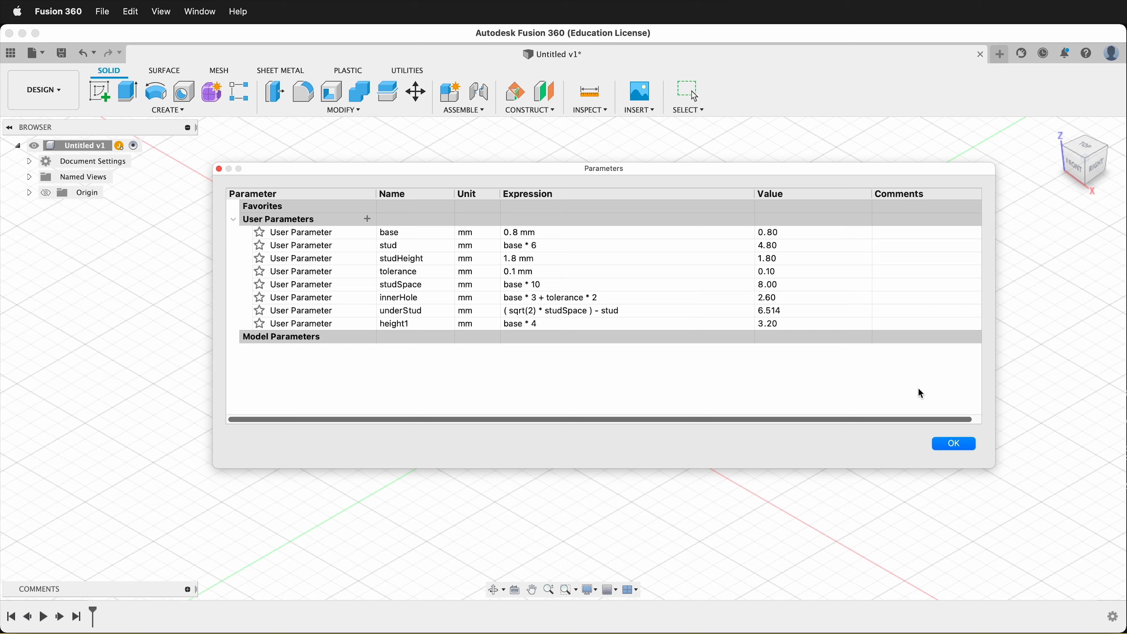
Step: Close the Parameters dialog after reviewing base, stud, tolerance, studSpace and the rest
{"action": "left_click", "coordinate": [952, 442]}
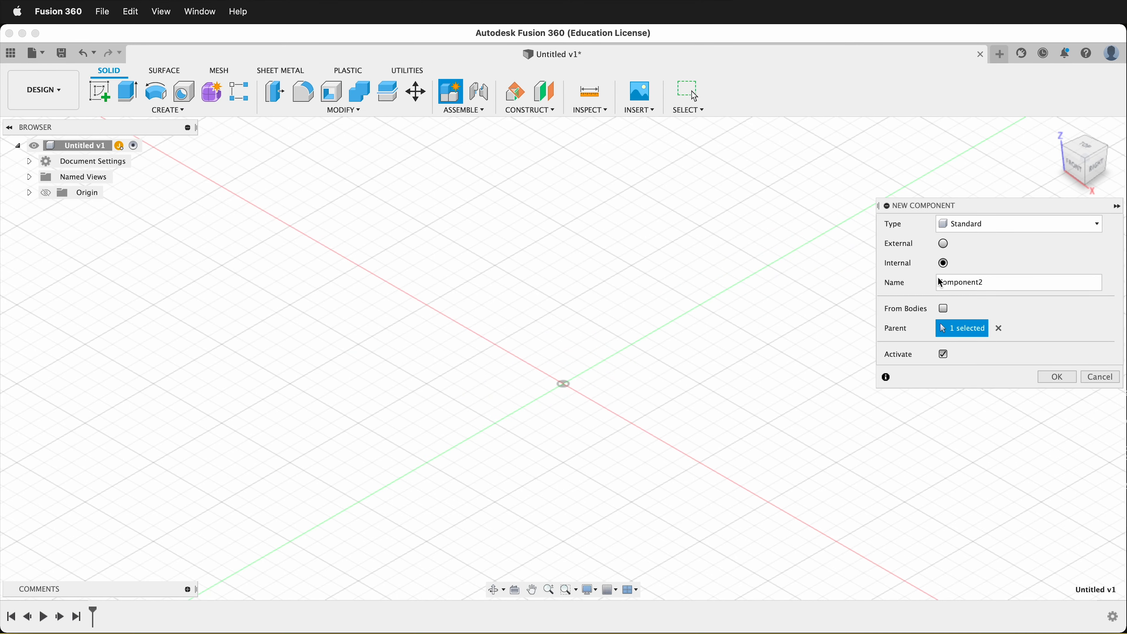
Step: Create a new component named 1x2x4
{"action": "type", "text": "1"}
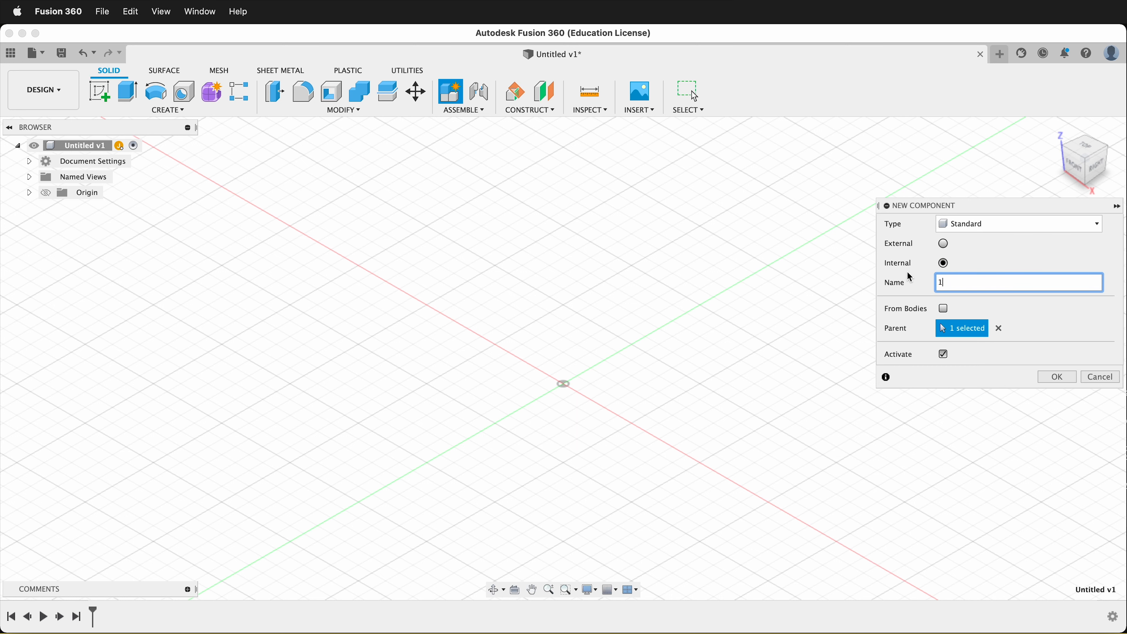
{"action": "type", "text": "x2x4"}
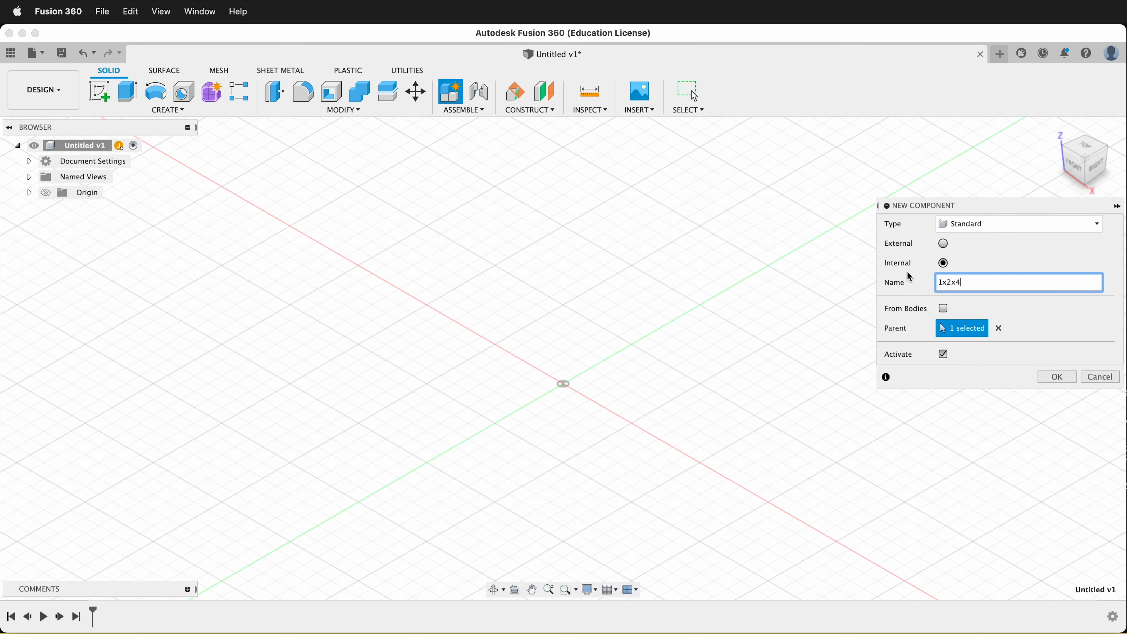
{"action": "left_click", "coordinate": [1057, 376]}
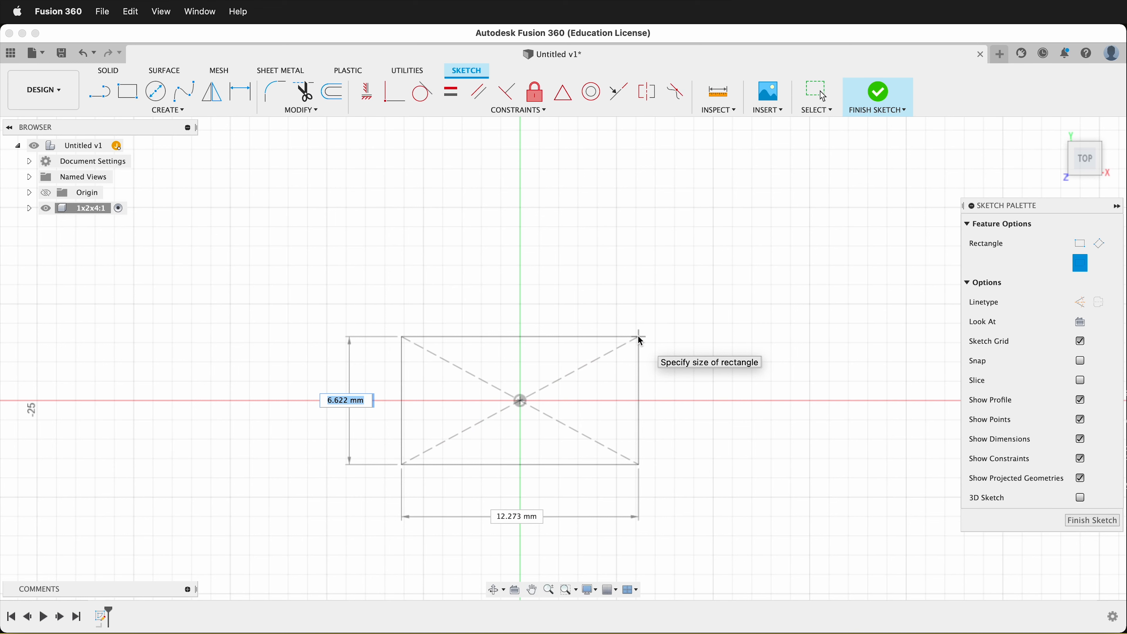
Step: Sketch a centred 31.80 x 15.80 mm rectangle using studSpace and tolerance expressions
{"action": "type", "text": "stu"}
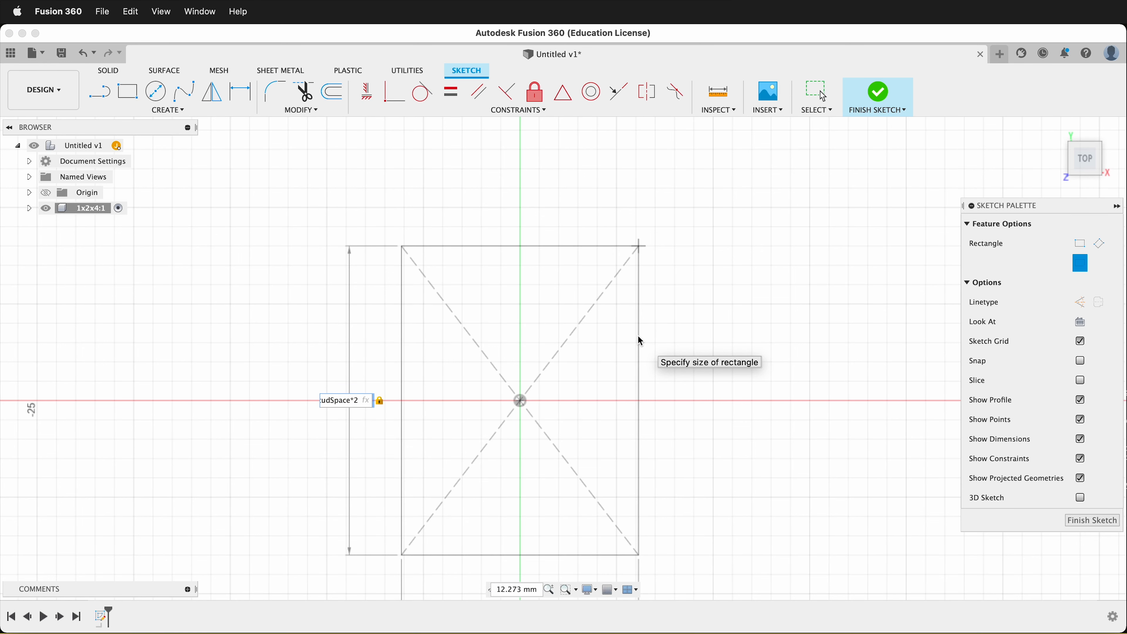
{"action": "type", "text": "-tol"}
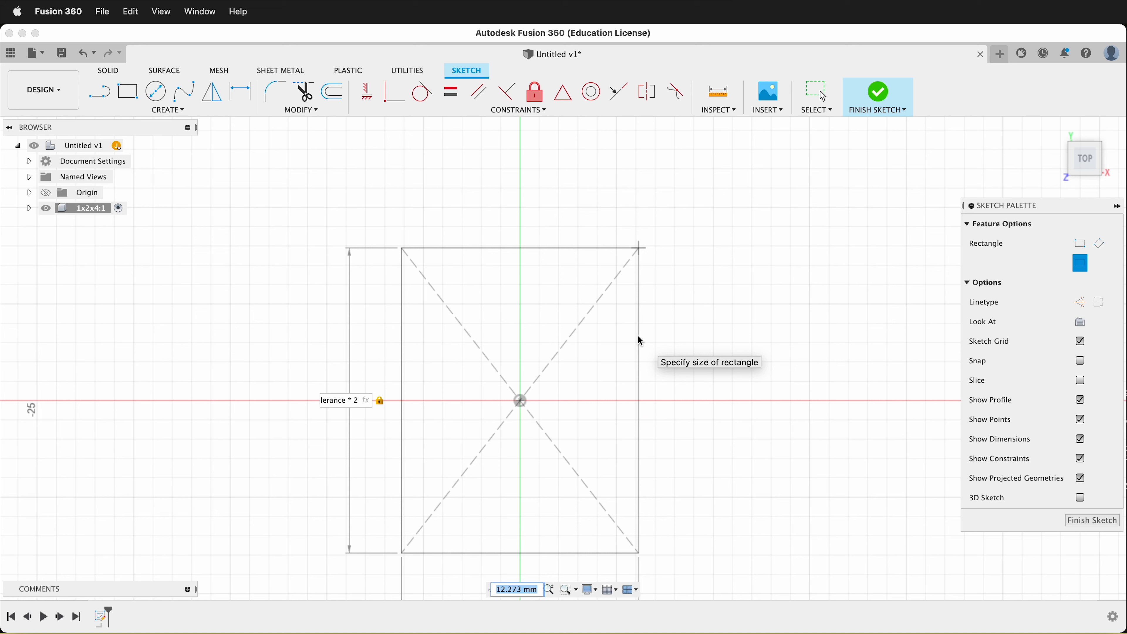
{"action": "type", "text": "stud"}
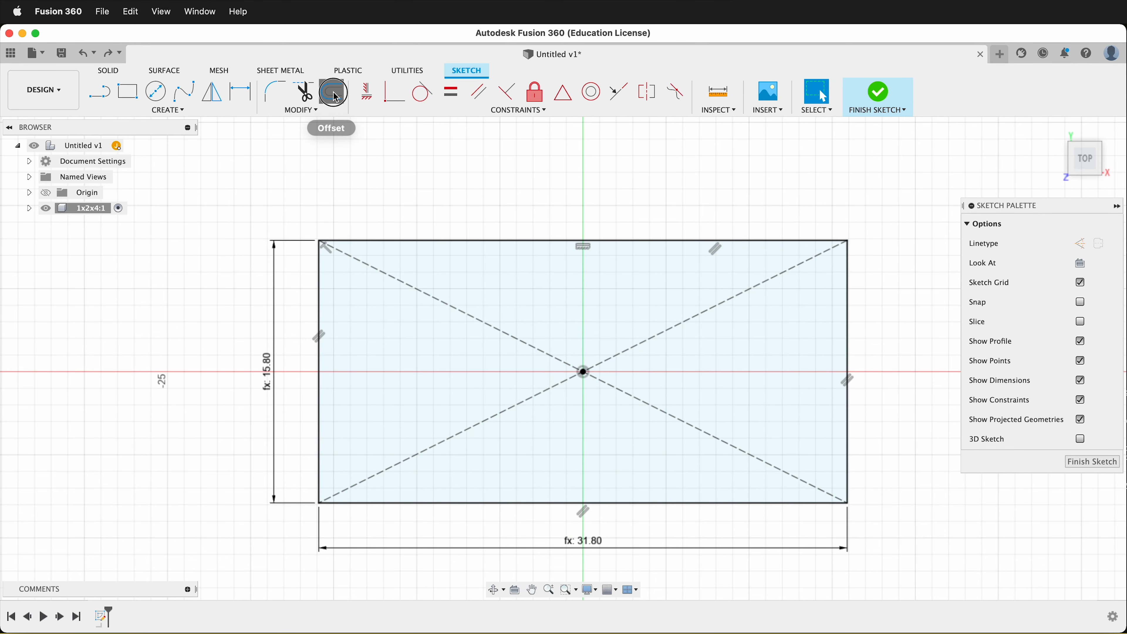
Step: Offset the rectangle outline 1.2 mm inward to form the wall ring profile
{"action": "left_click", "coordinate": [332, 93]}
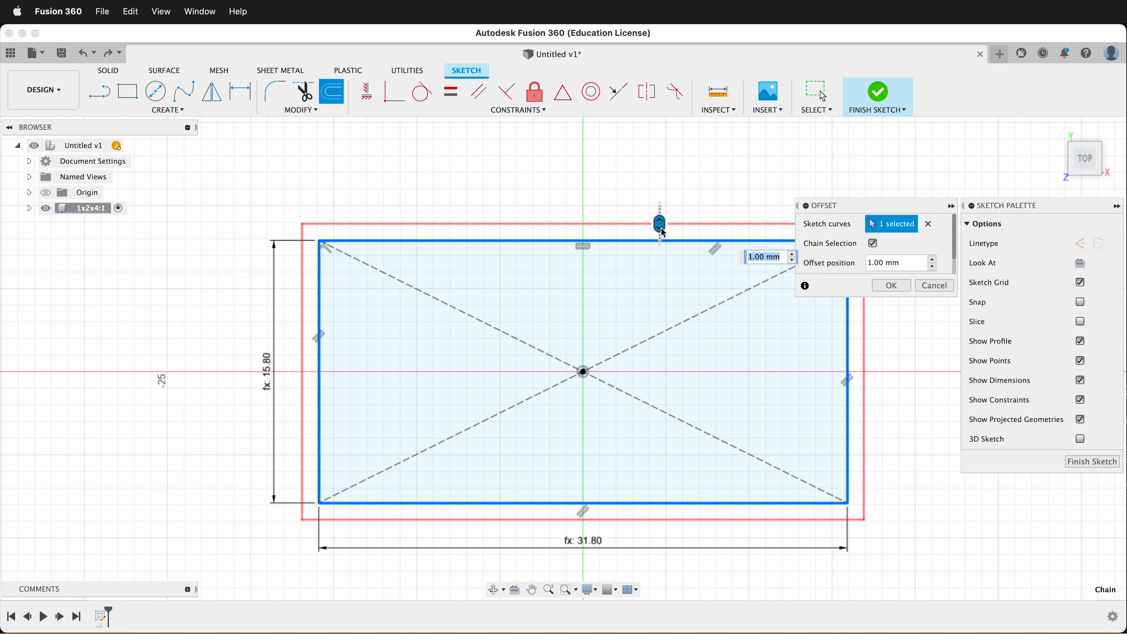
{"action": "left_click_drag", "start_coordinate": [662, 240], "coordinate": [657, 265]}
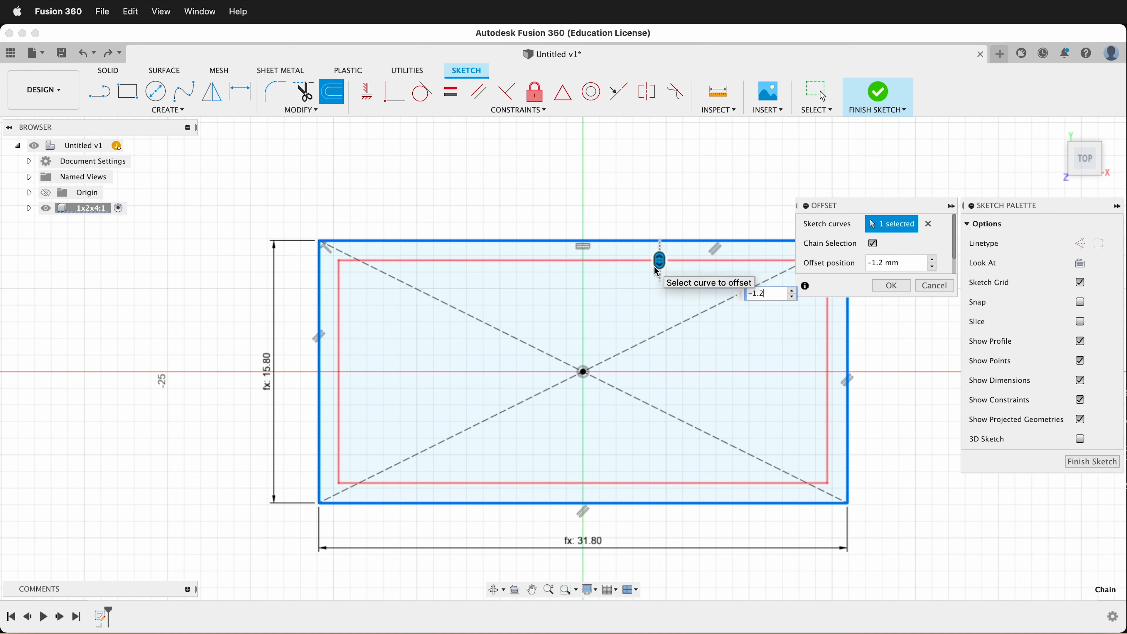
{"action": "left_click", "coordinate": [890, 286]}
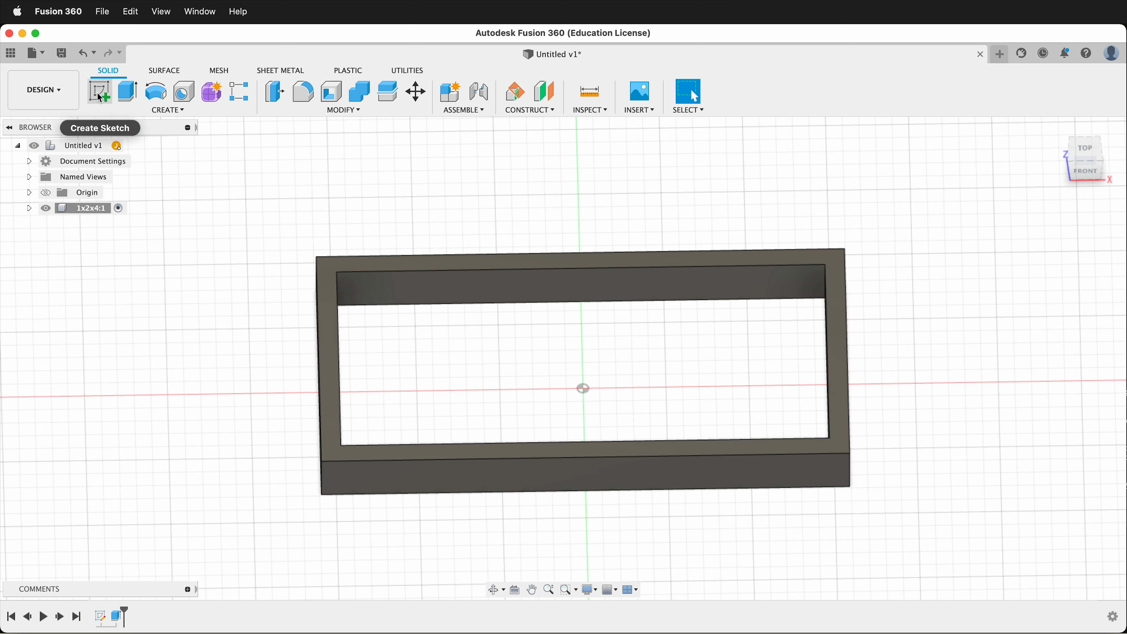
{"action": "mouse_move", "coordinate": [121, 95]}
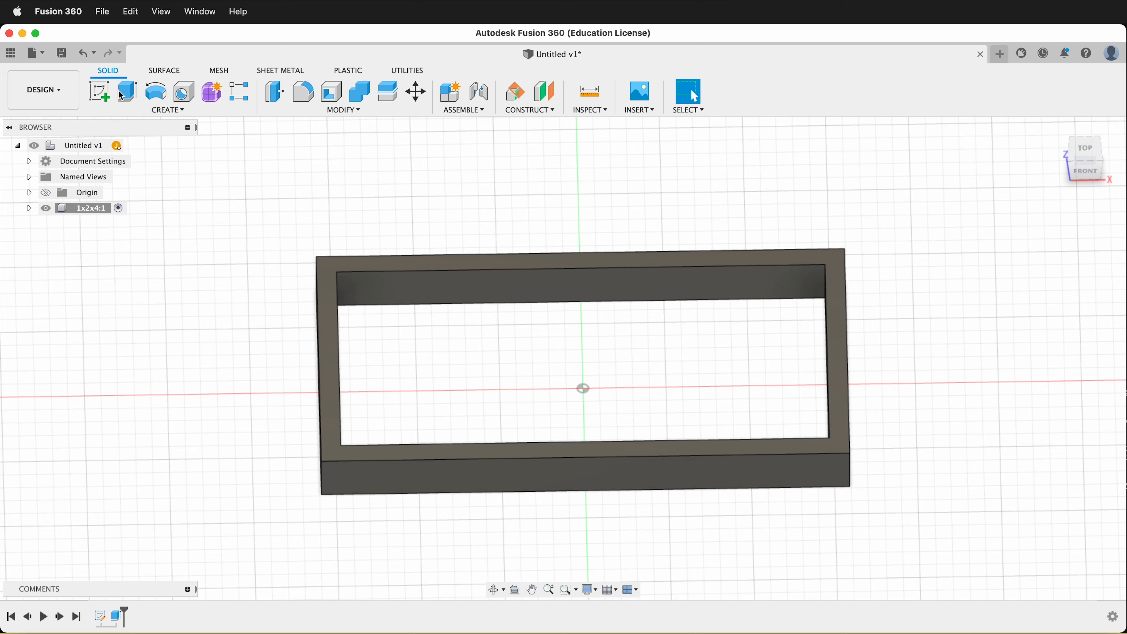
Step: Sketch on the wall top, project the face, and extrude the inner profile -1 mm to cap it
{"action": "left_click", "coordinate": [99, 94]}
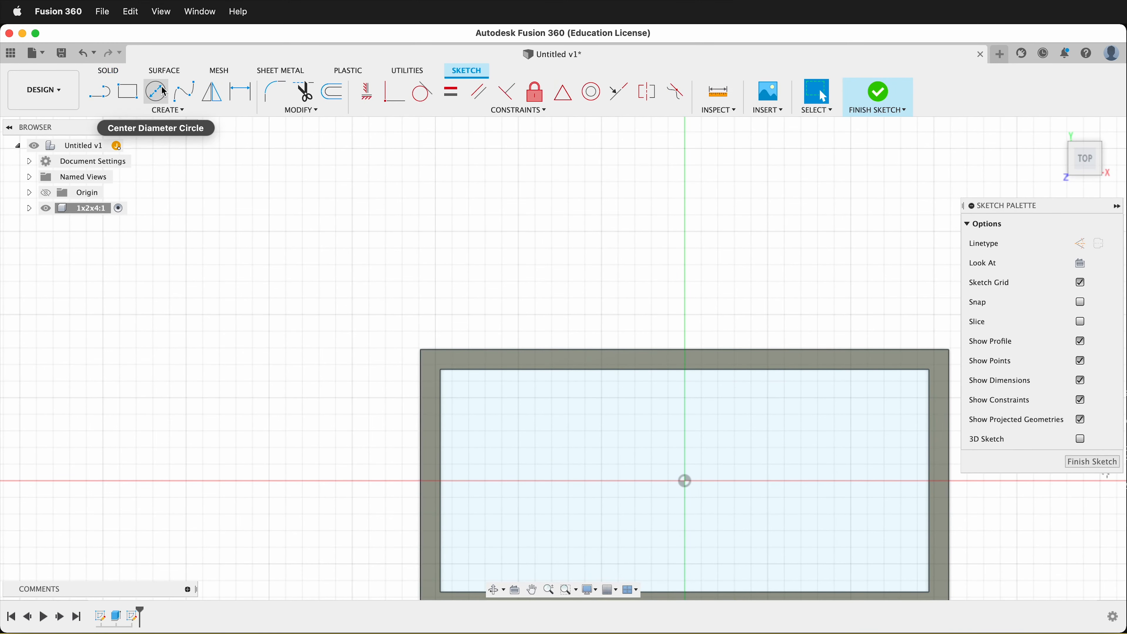
{"action": "left_click", "coordinate": [817, 94]}
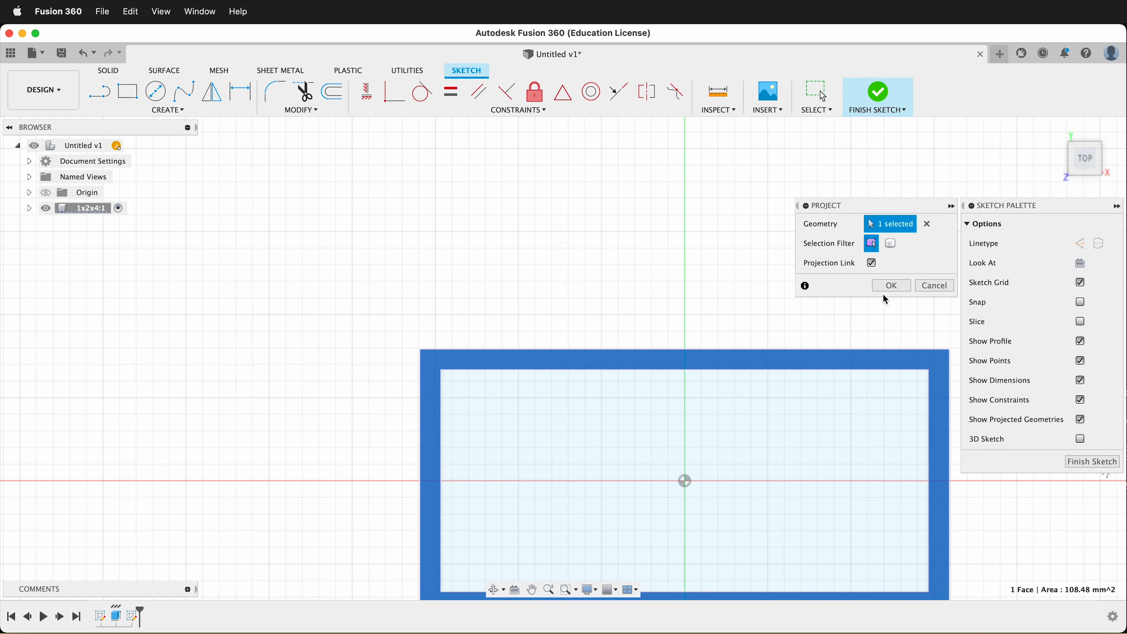
{"action": "left_click", "coordinate": [891, 286]}
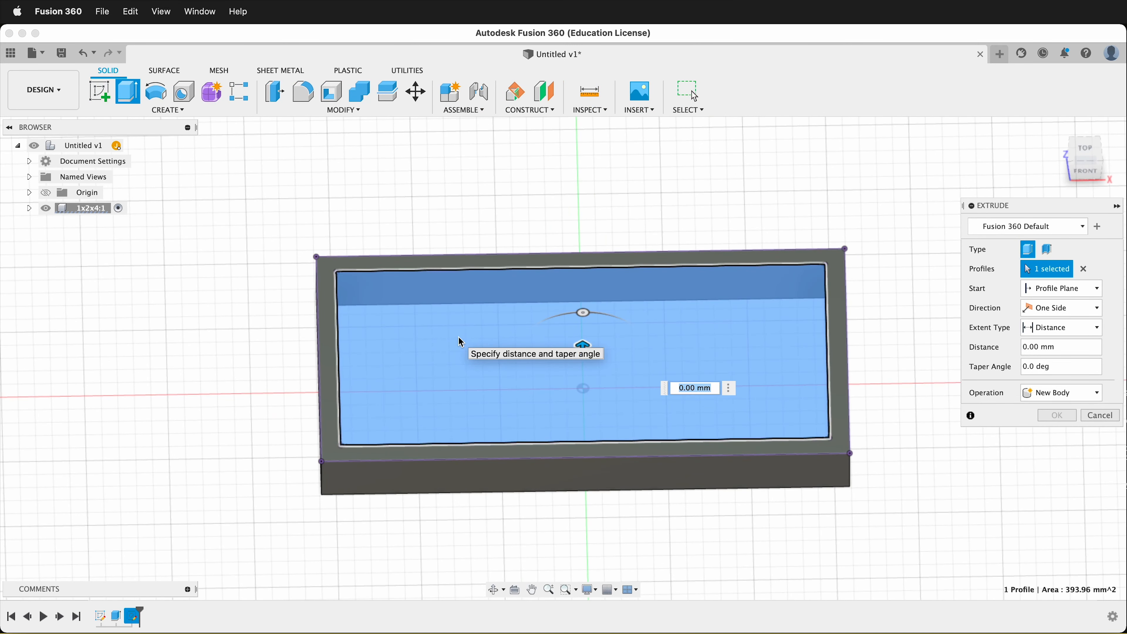
{"action": "type", "text": "-1"}
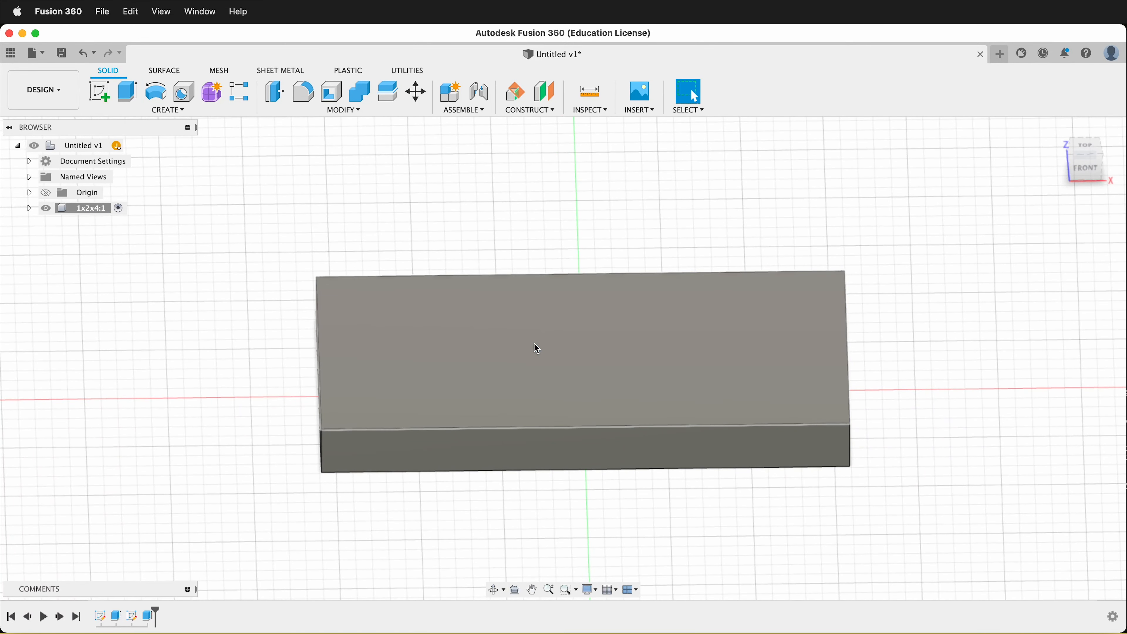
{"action": "mouse_move", "coordinate": [521, 331]}
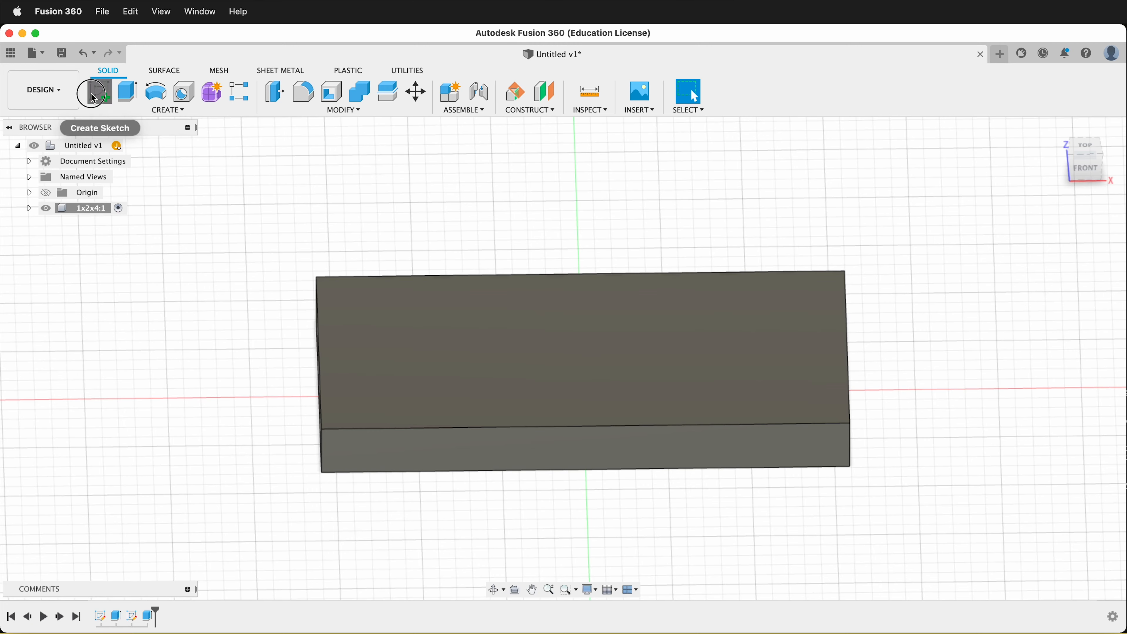
Step: Sketch a stud-diameter circle on the top face, dimensioned studSpace/2 - tolerance from the edges
{"action": "left_click", "coordinate": [93, 92]}
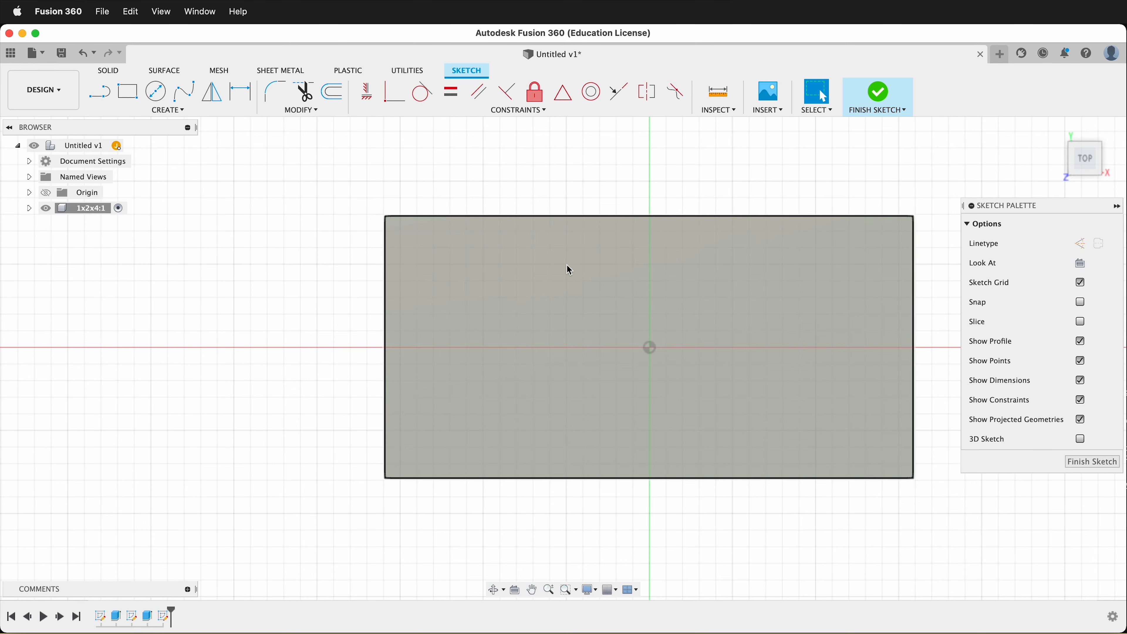
{"action": "left_click", "coordinate": [155, 92]}
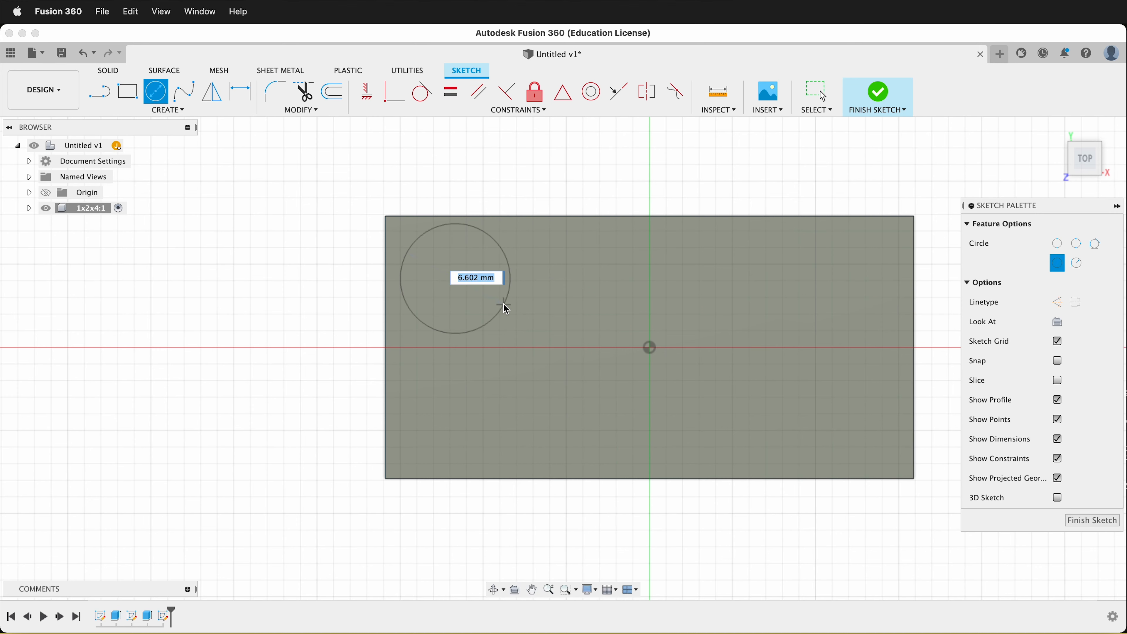
{"action": "type", "text": "st"}
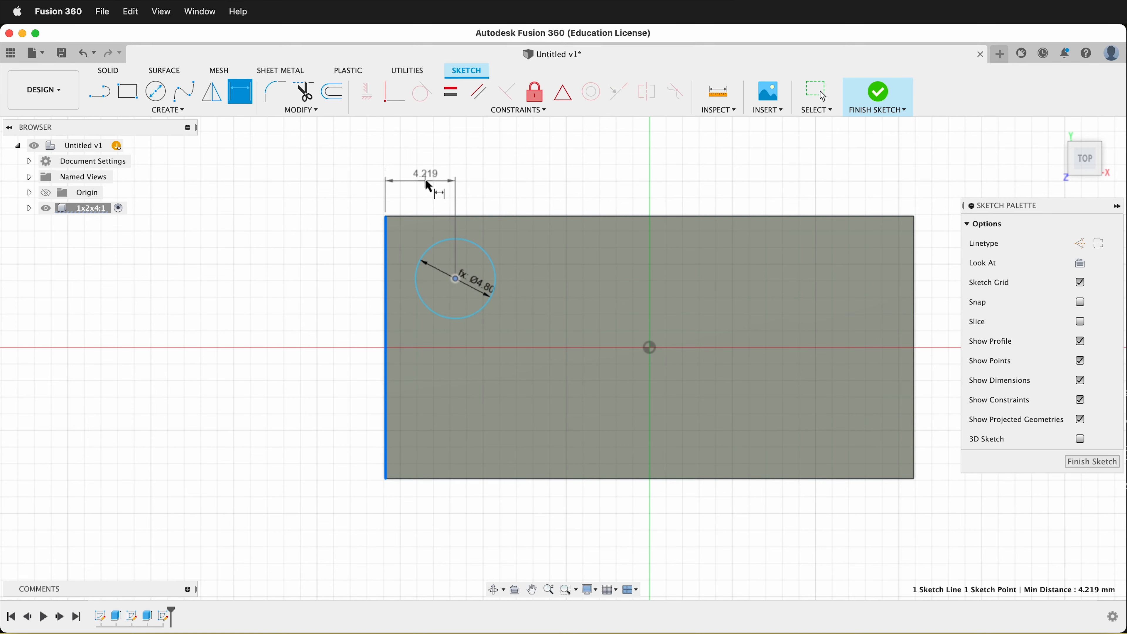
{"action": "type", "text": "stud"}
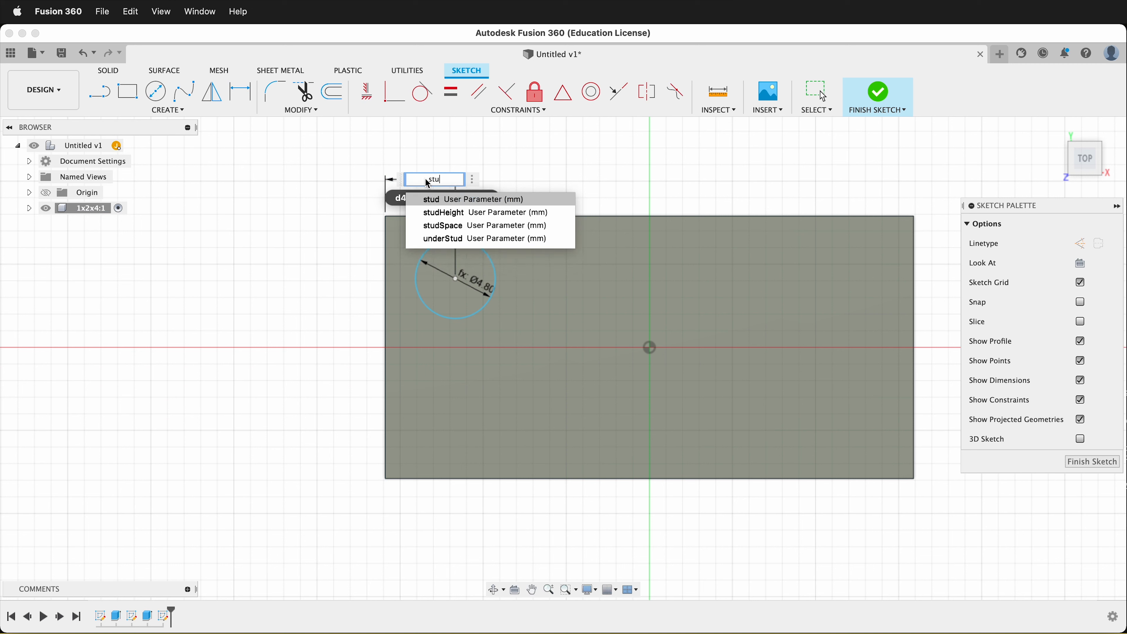
{"action": "type", "text": "studSpace/2"}
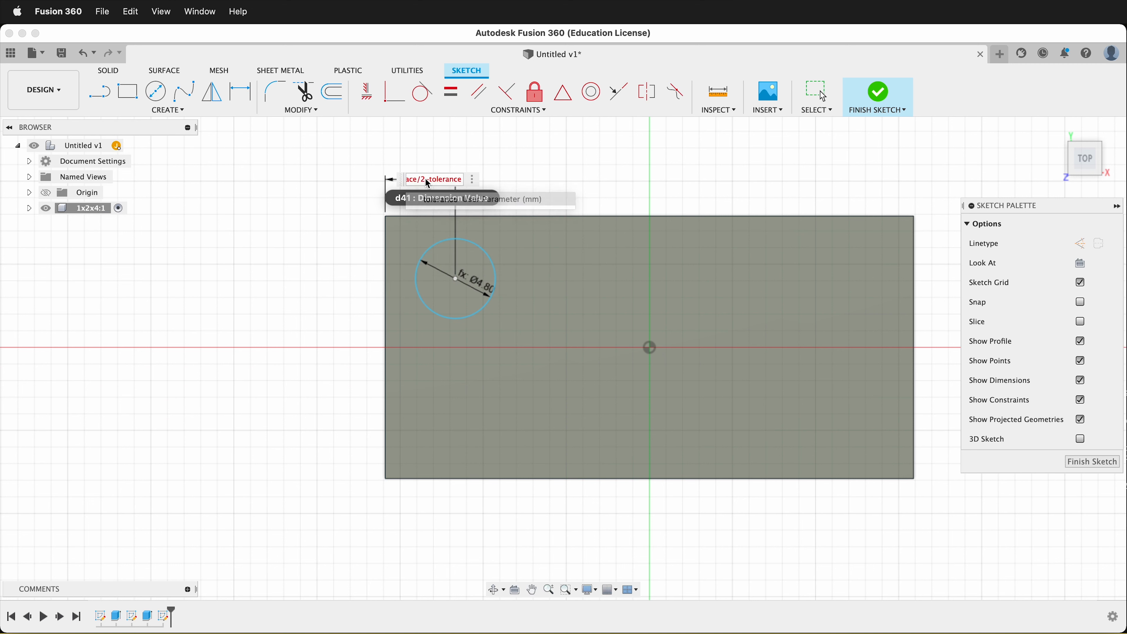
{"action": "left_click", "coordinate": [647, 219]}
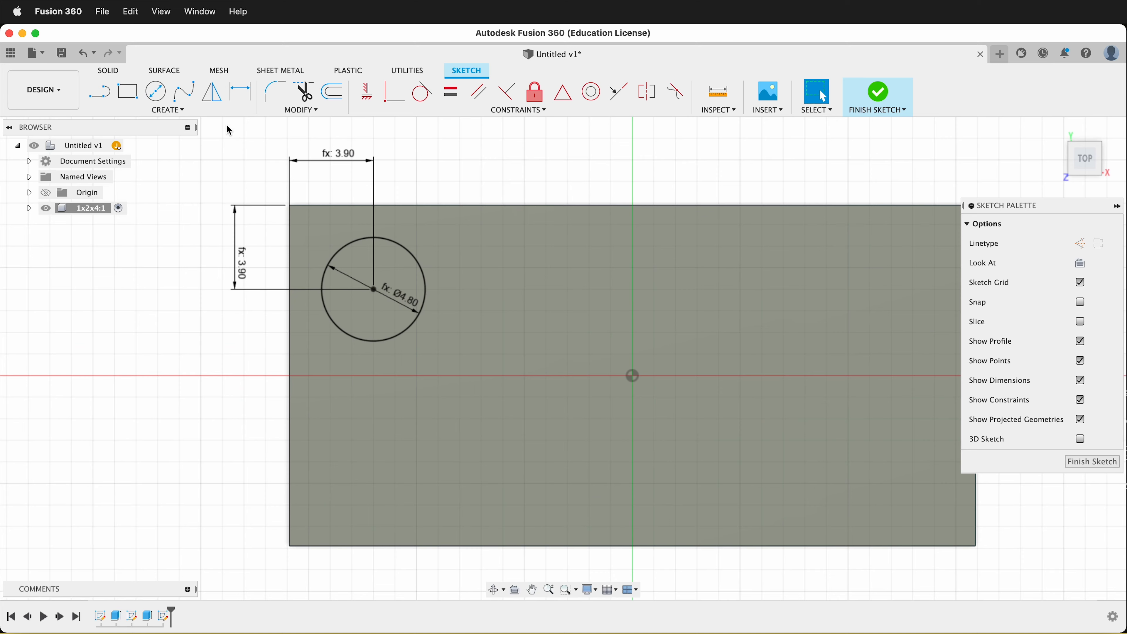
Step: Rectangular-pattern the stud circle 4 by 2 with studSpace spacing in both directions
{"action": "left_click", "coordinate": [167, 110]}
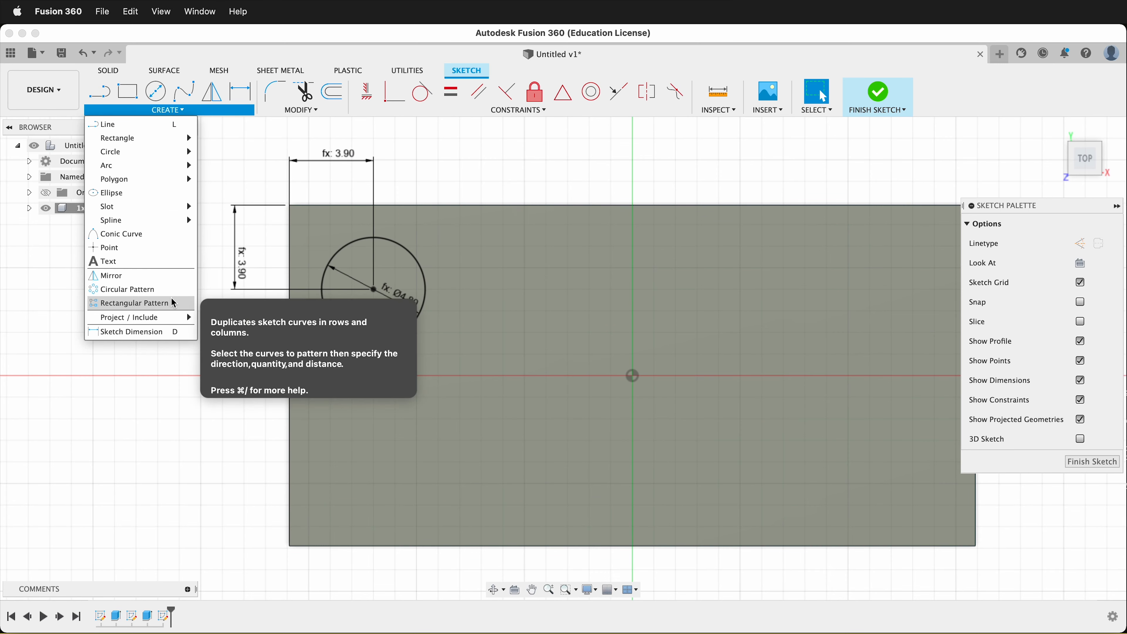
{"action": "left_click", "coordinate": [133, 303]}
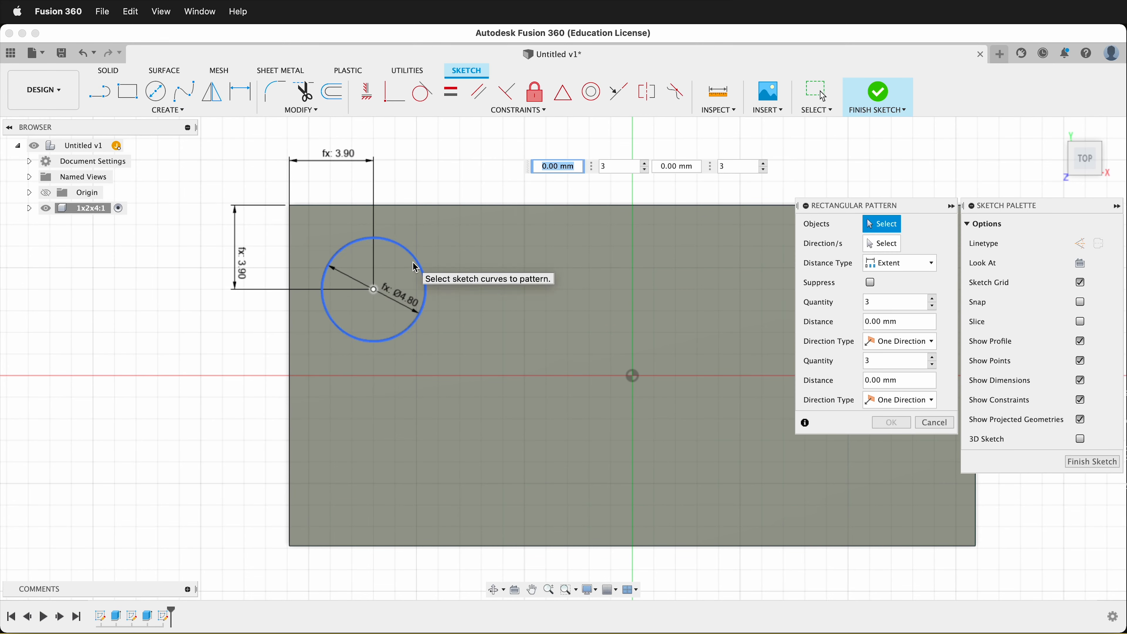
{"action": "left_click", "coordinate": [372, 288]}
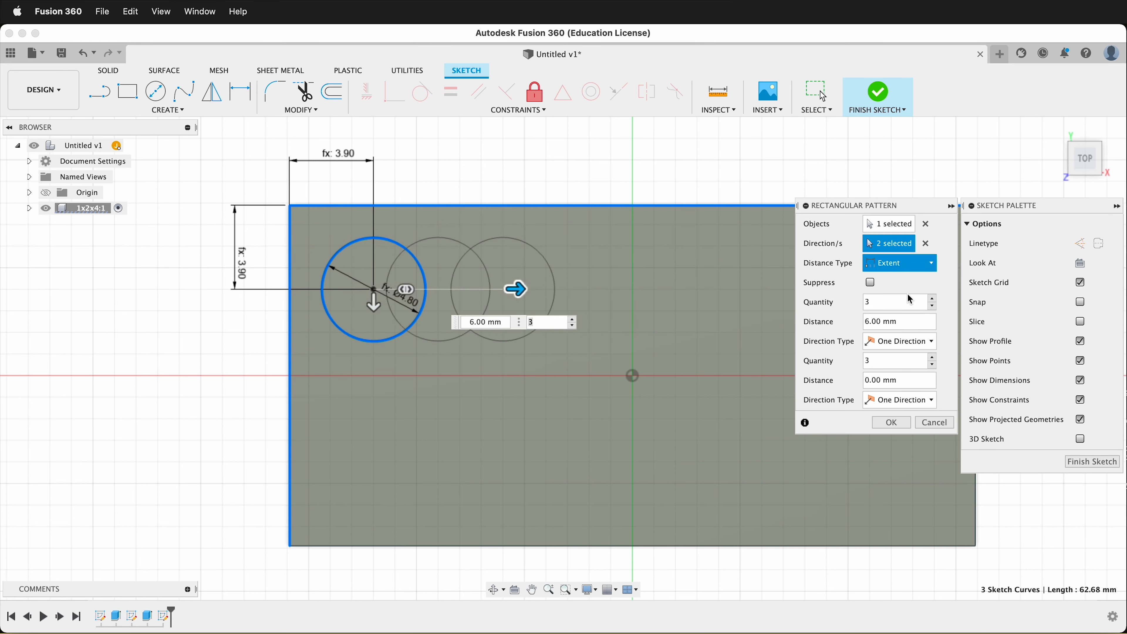
{"action": "left_click", "coordinate": [899, 263]}
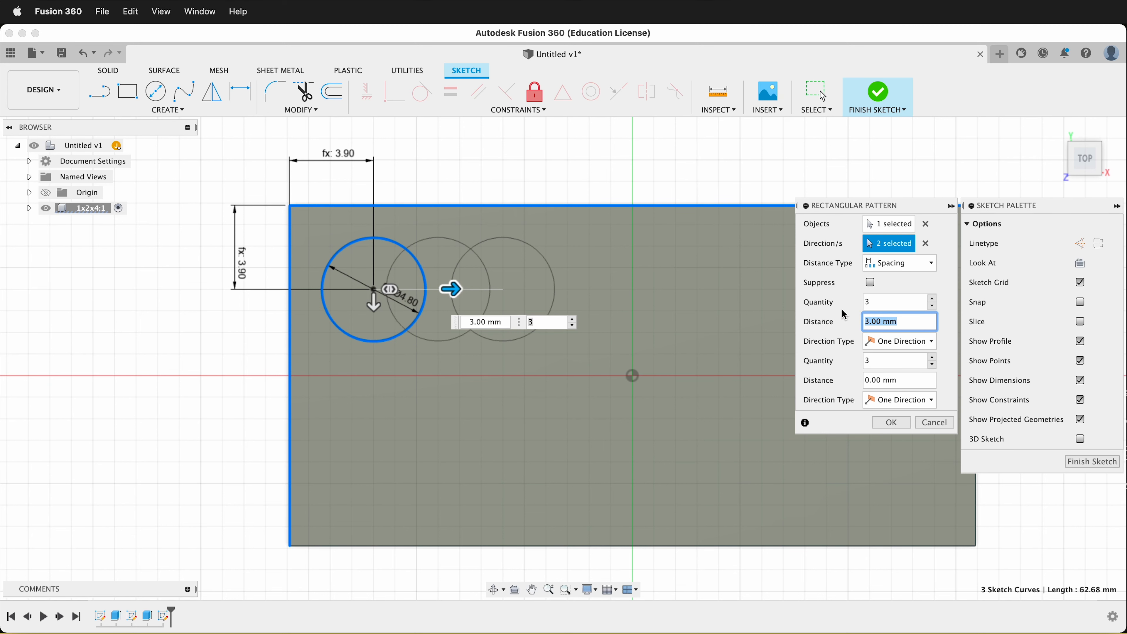
{"action": "type", "text": "studSpace"}
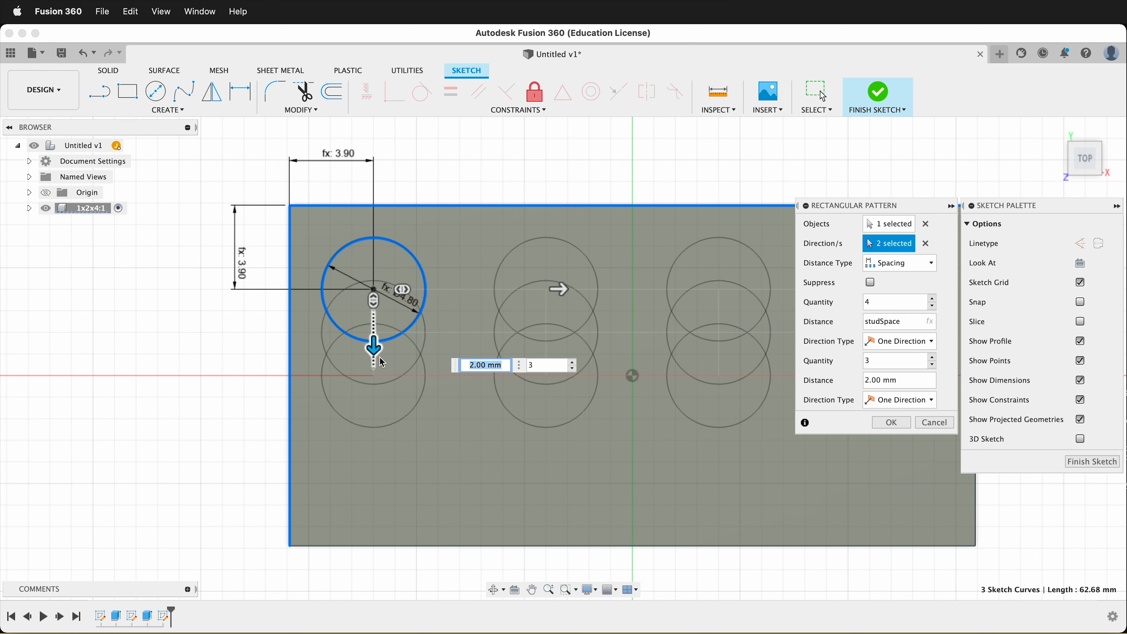
{"action": "left_click", "coordinate": [897, 360]}
{"action": "type", "text": "2"}
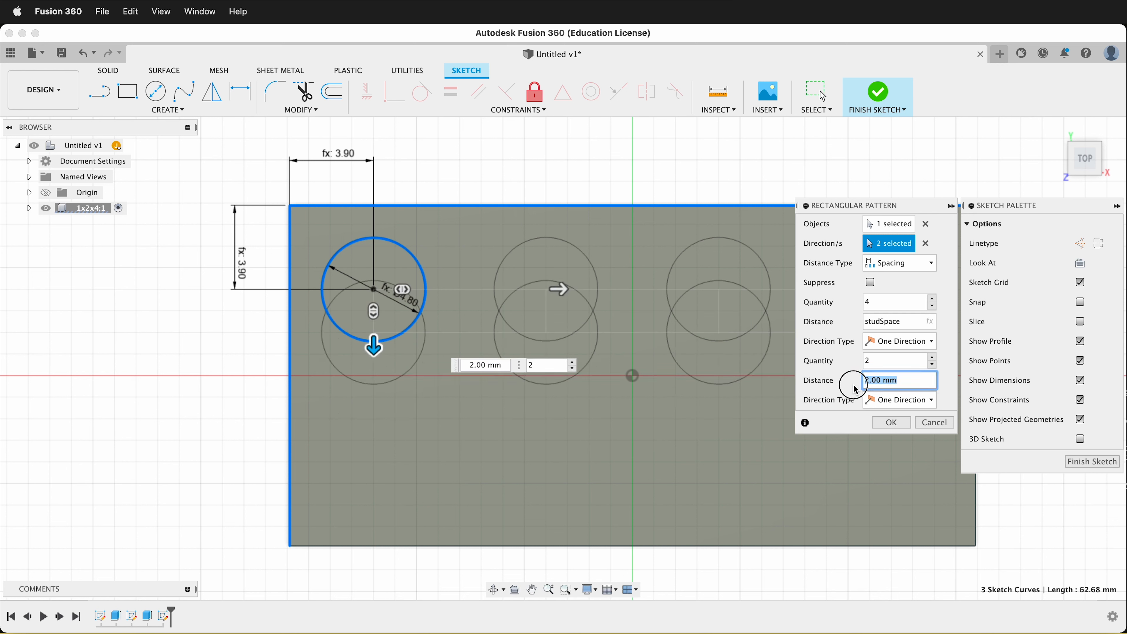
{"action": "type", "text": "studSpace"}
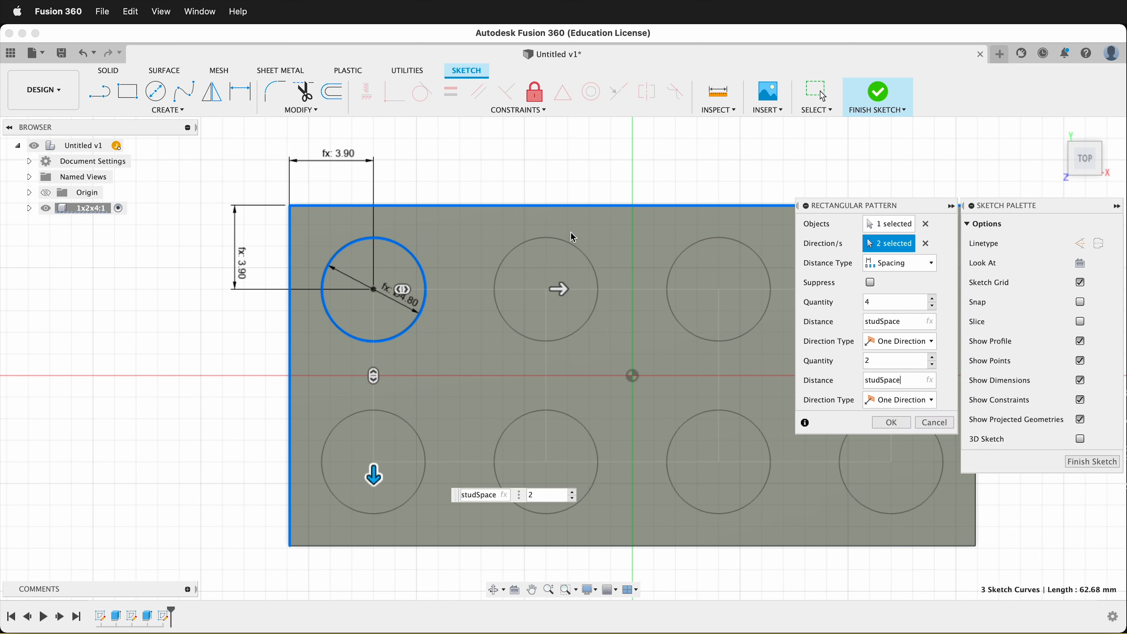
{"action": "left_click", "coordinate": [891, 422]}
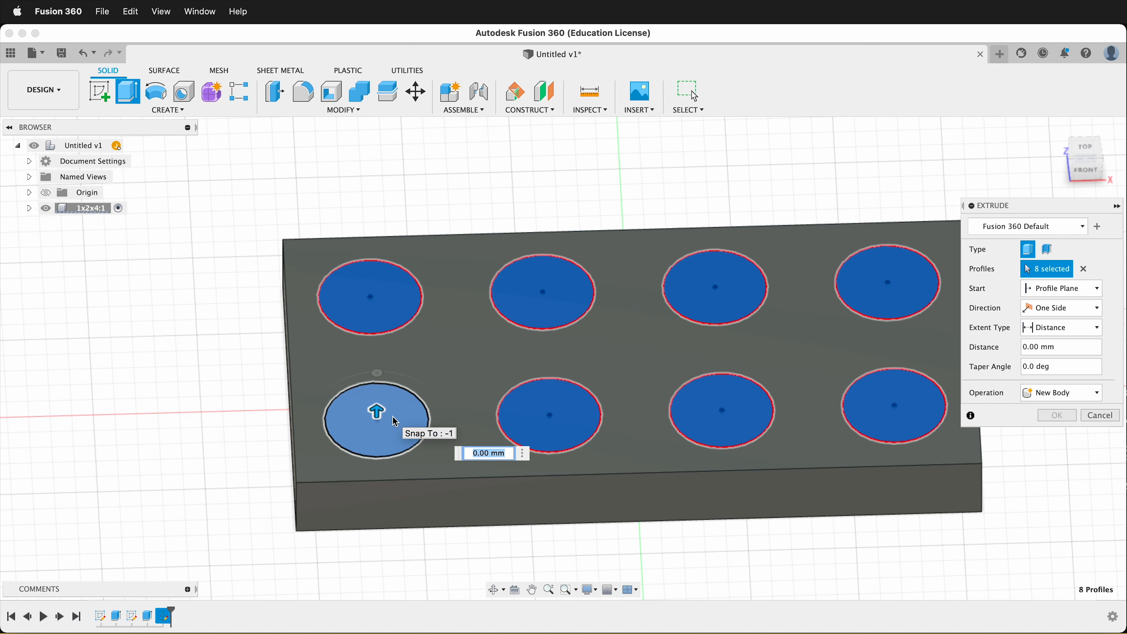
Step: Extrude the eight stud circles upward by studHeight to form the studs
{"action": "type", "text": "stud"}
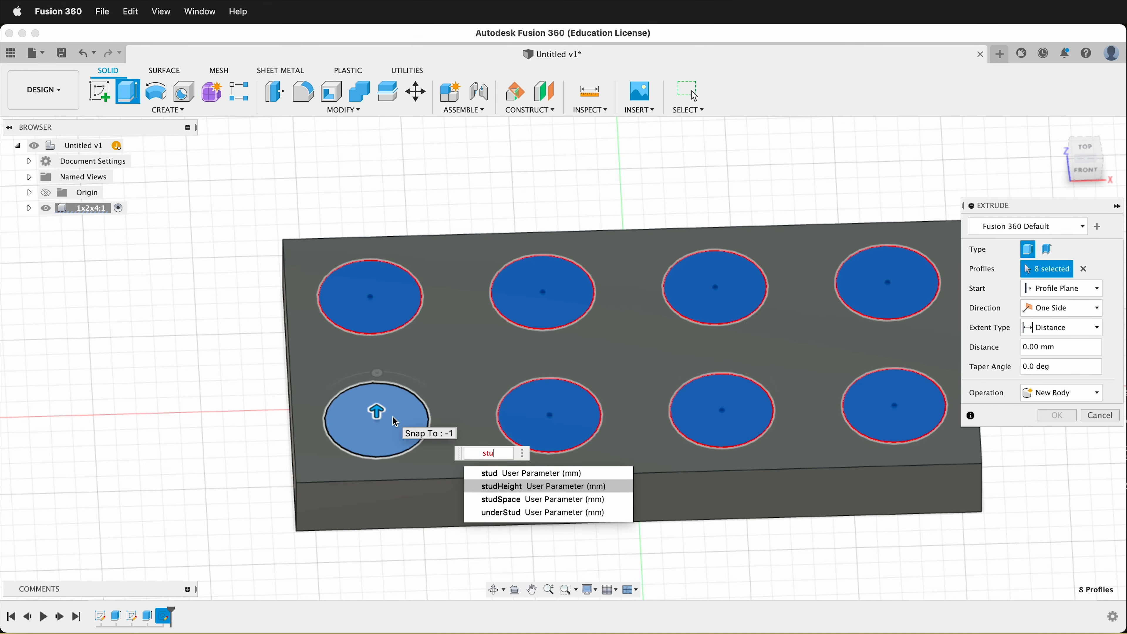
{"action": "left_click", "coordinate": [507, 487]}
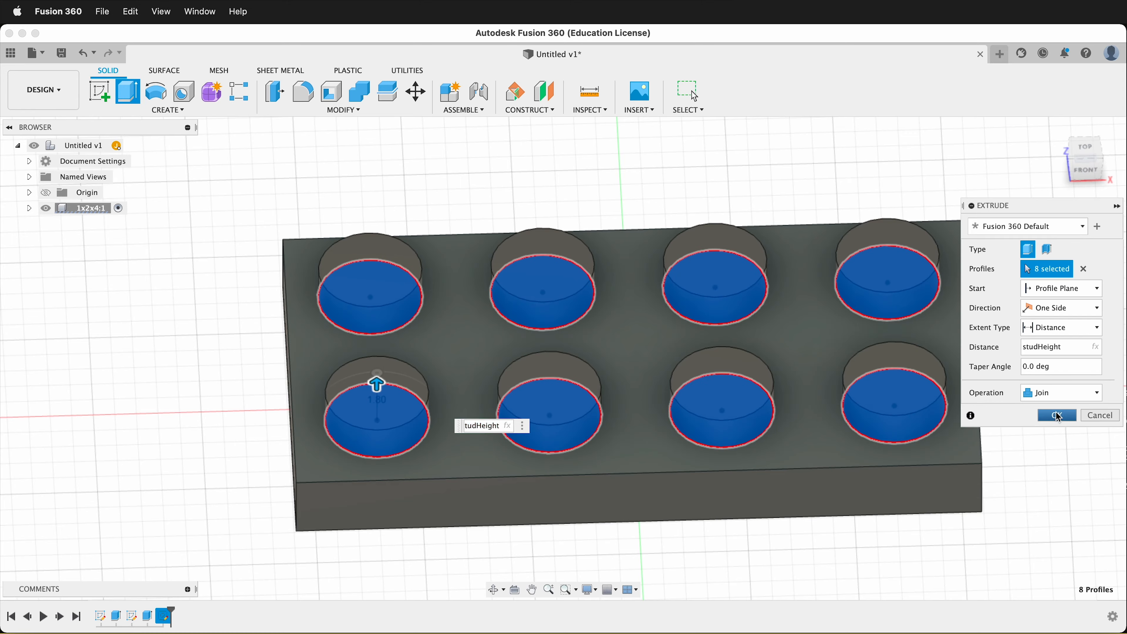
{"action": "left_click", "coordinate": [1057, 415]}
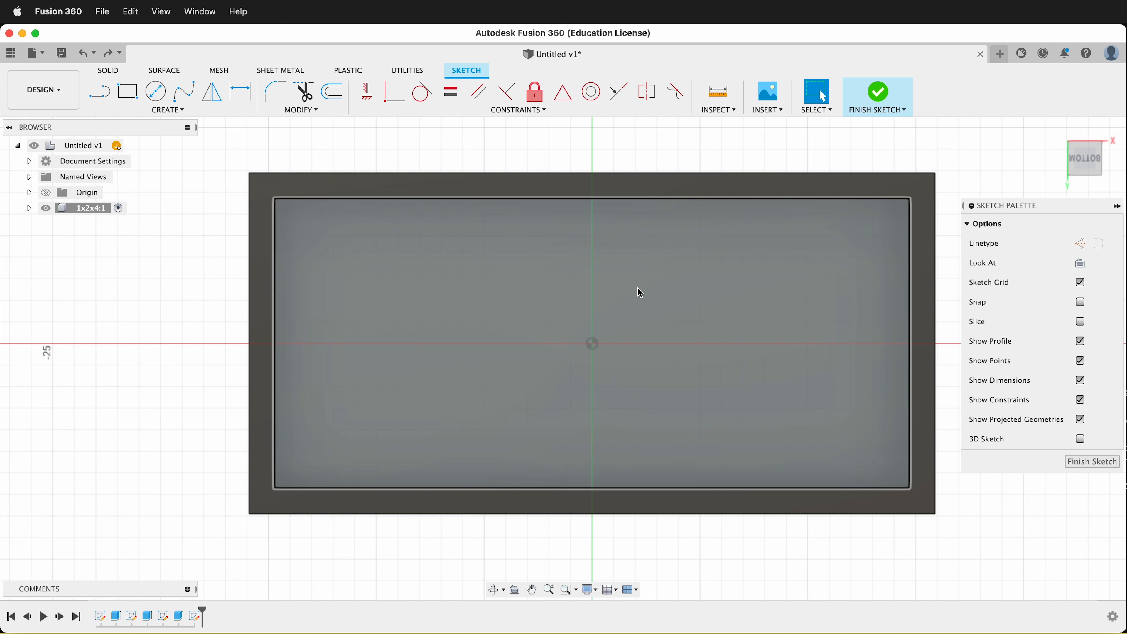
{"action": "mouse_move", "coordinate": [423, 276]}
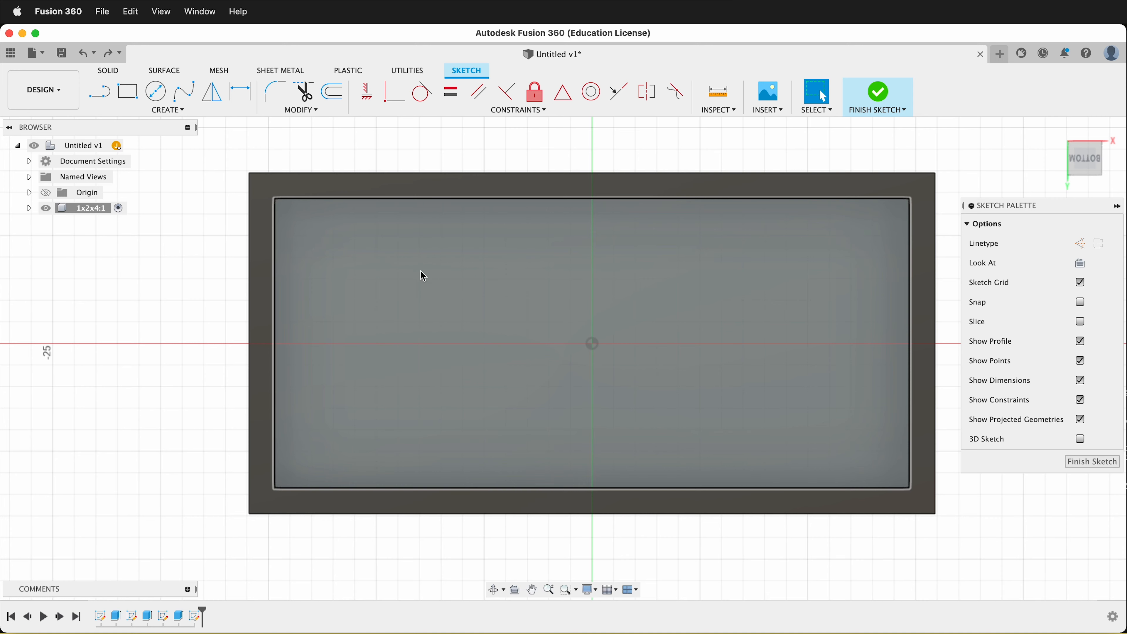
Step: Place an underside circle dimensioned studSpace/2-t from both corner edges
{"action": "left_click", "coordinate": [154, 91]}
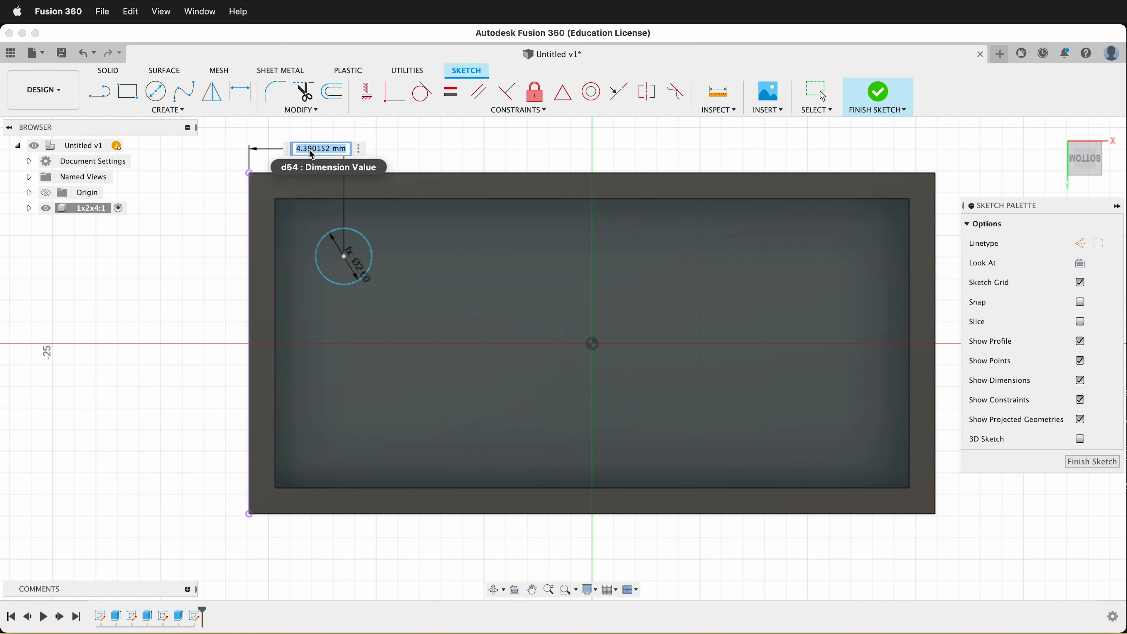
{"action": "type", "text": "studSpace"}
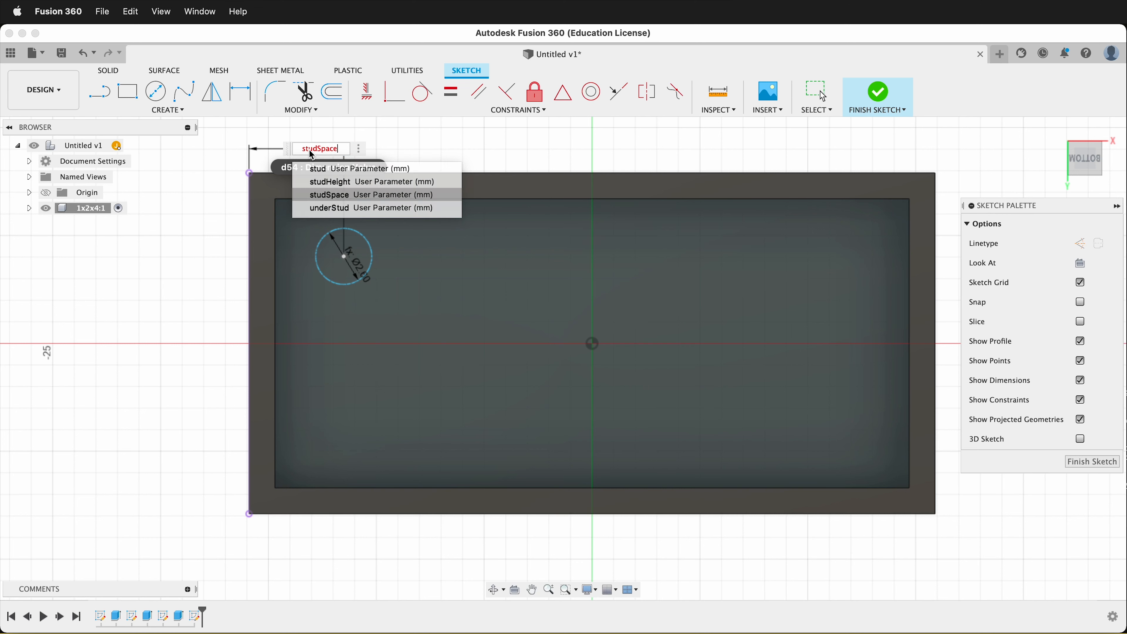
{"action": "type", "text": "/2-t"}
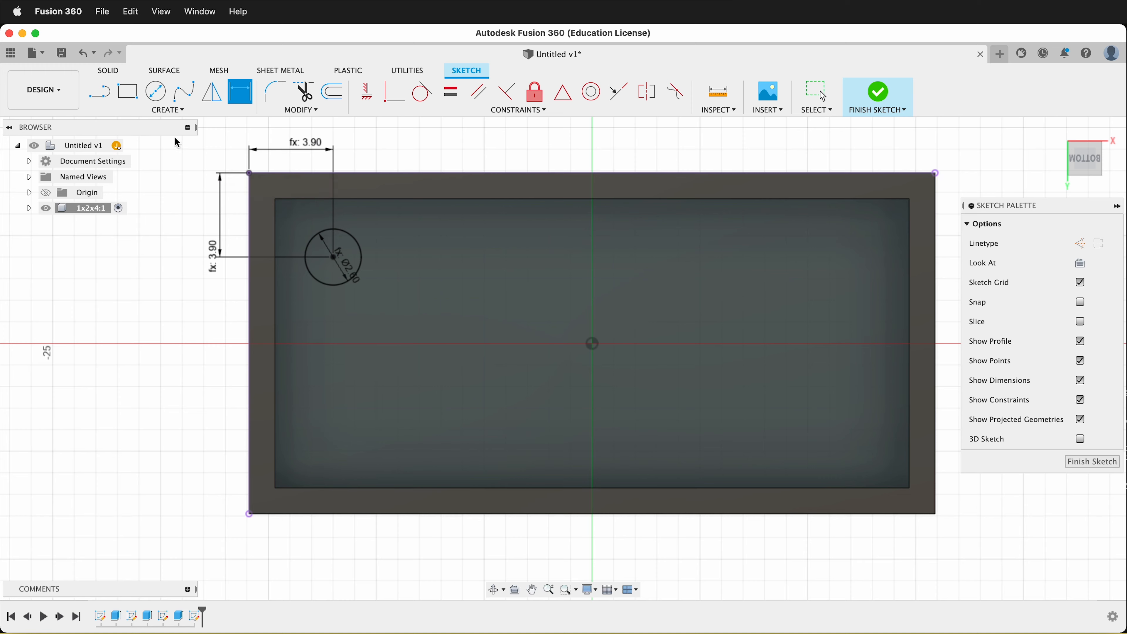
{"action": "left_click", "coordinate": [240, 92]}
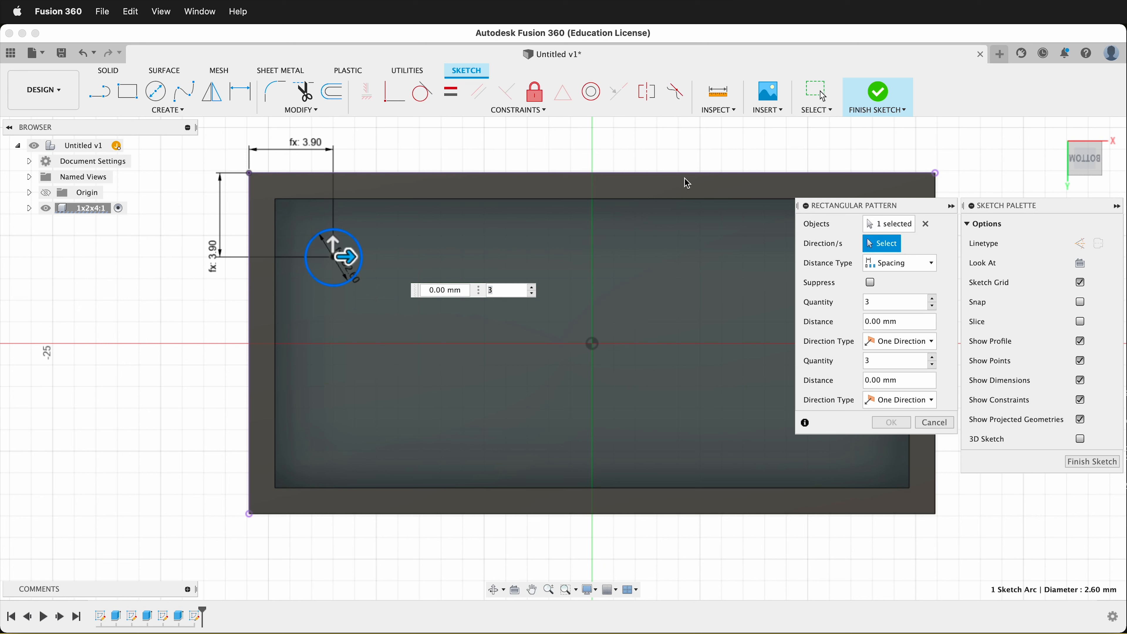
Step: Pattern the underside circle 4 by 2 at studSpace spacing and finish the sketch
{"action": "left_click", "coordinate": [532, 198]}
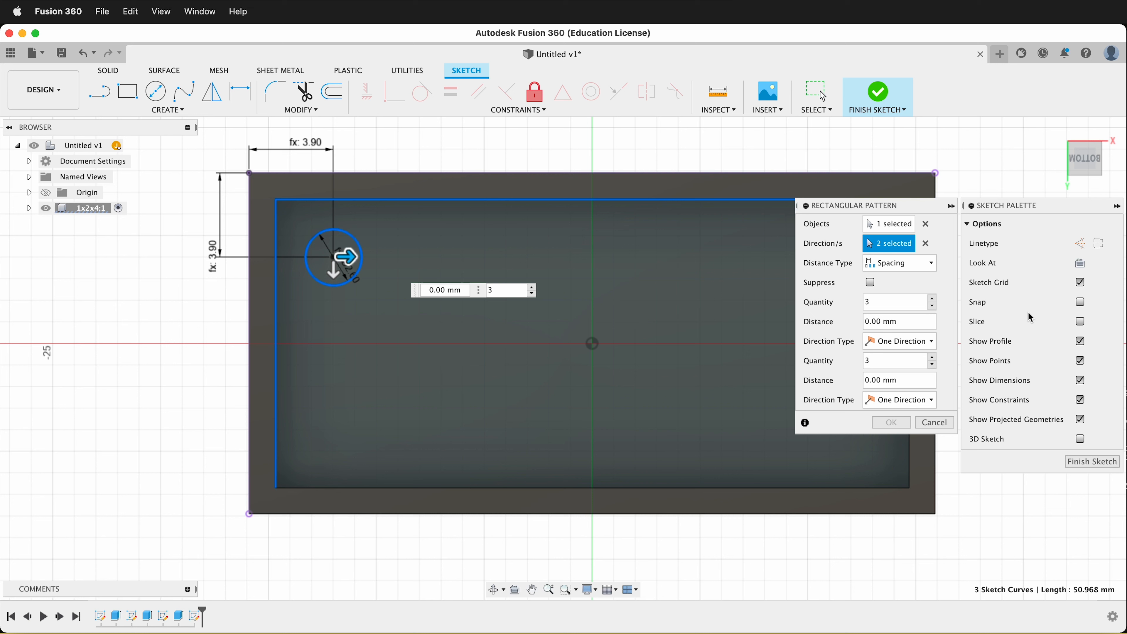
{"action": "left_click", "coordinate": [899, 263]}
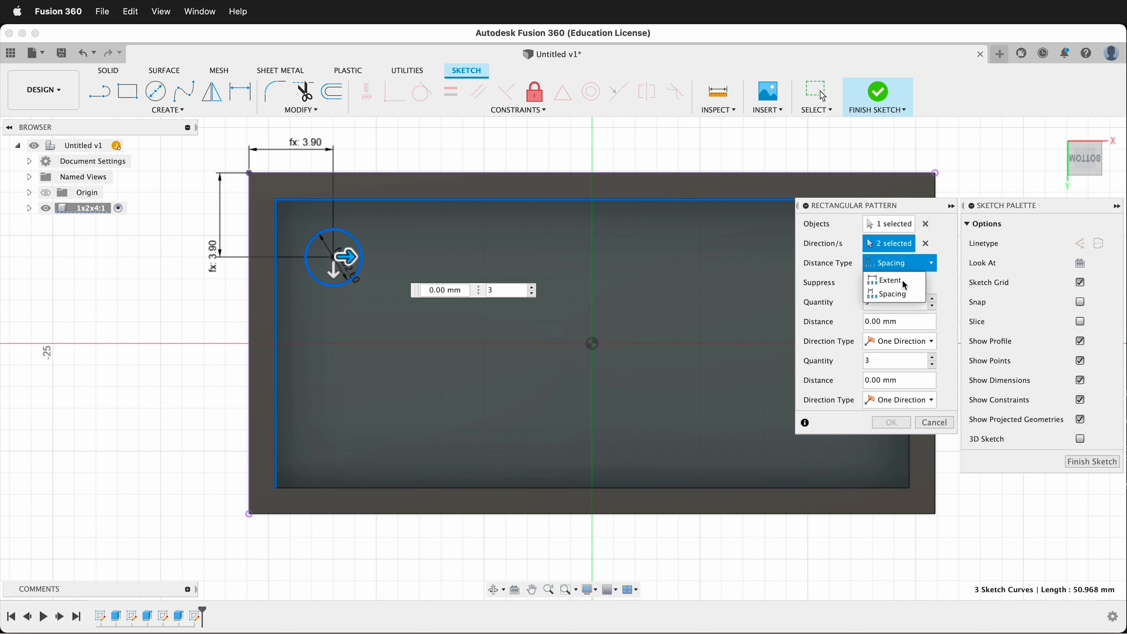
{"action": "left_click", "coordinate": [892, 294]}
{"action": "type", "text": "9"}
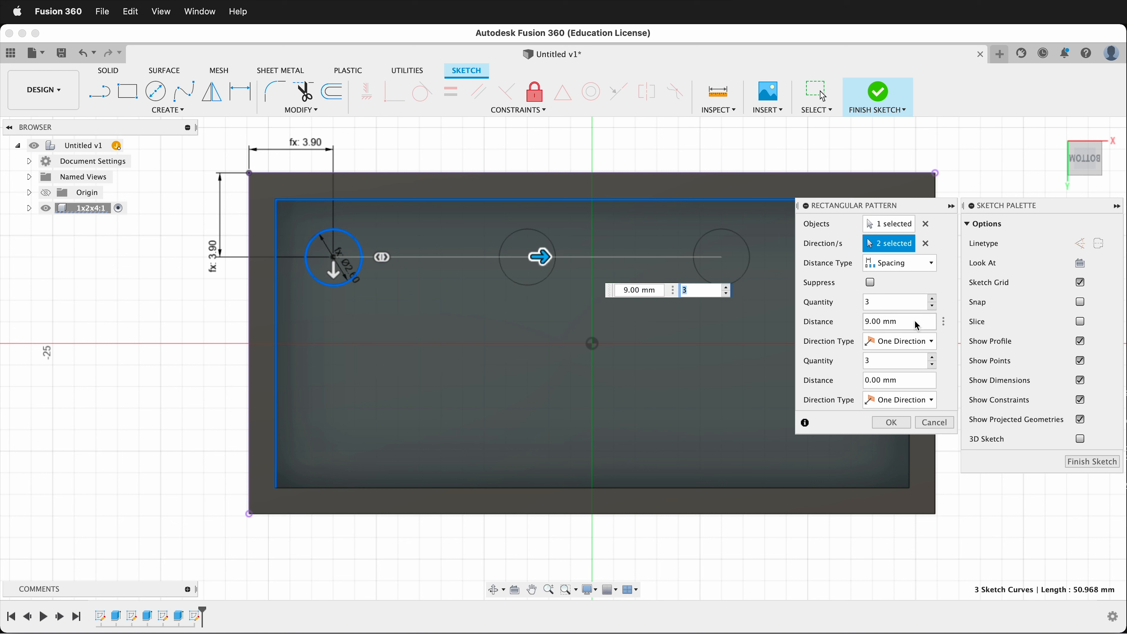
{"action": "type", "text": "stu"}
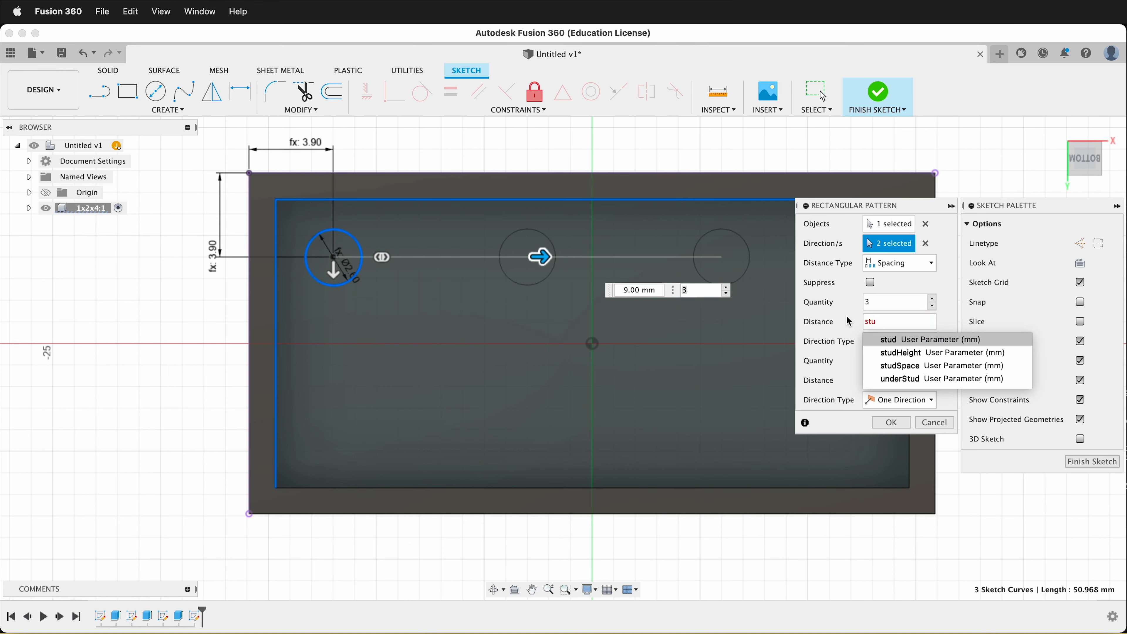
{"action": "left_click", "coordinate": [900, 365]}
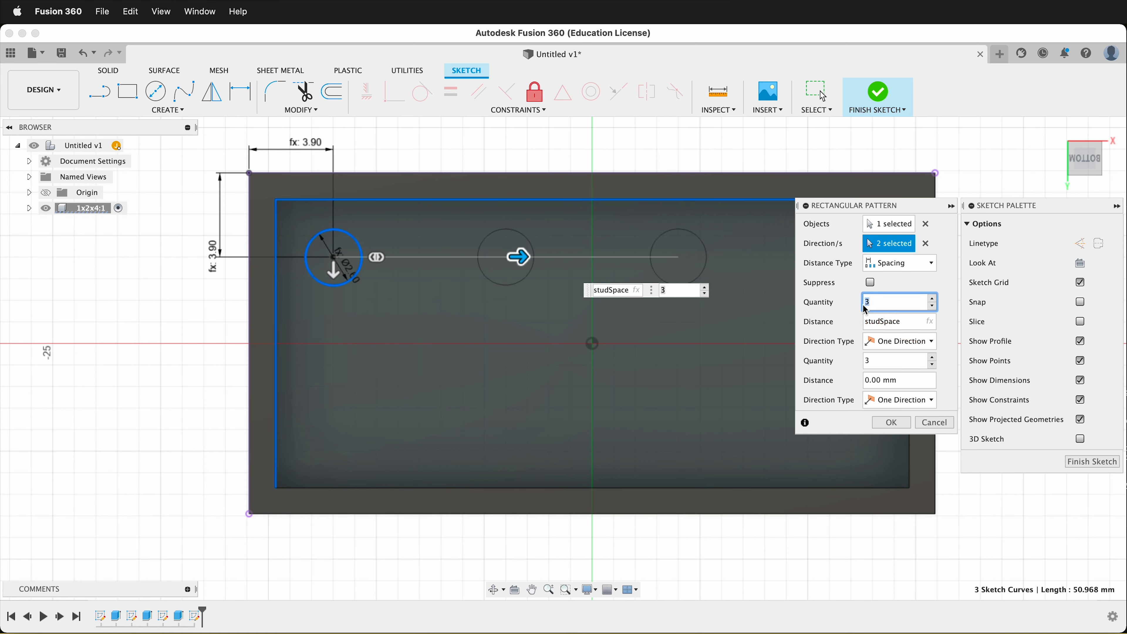
{"action": "type", "text": "4"}
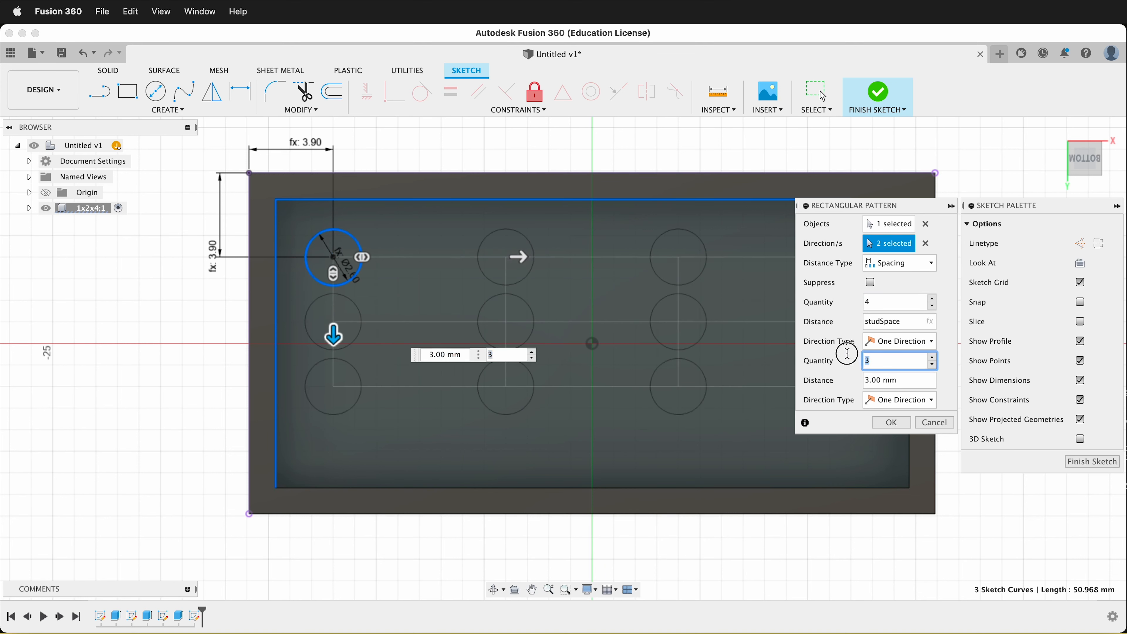
{"action": "type", "text": "studSpace"}
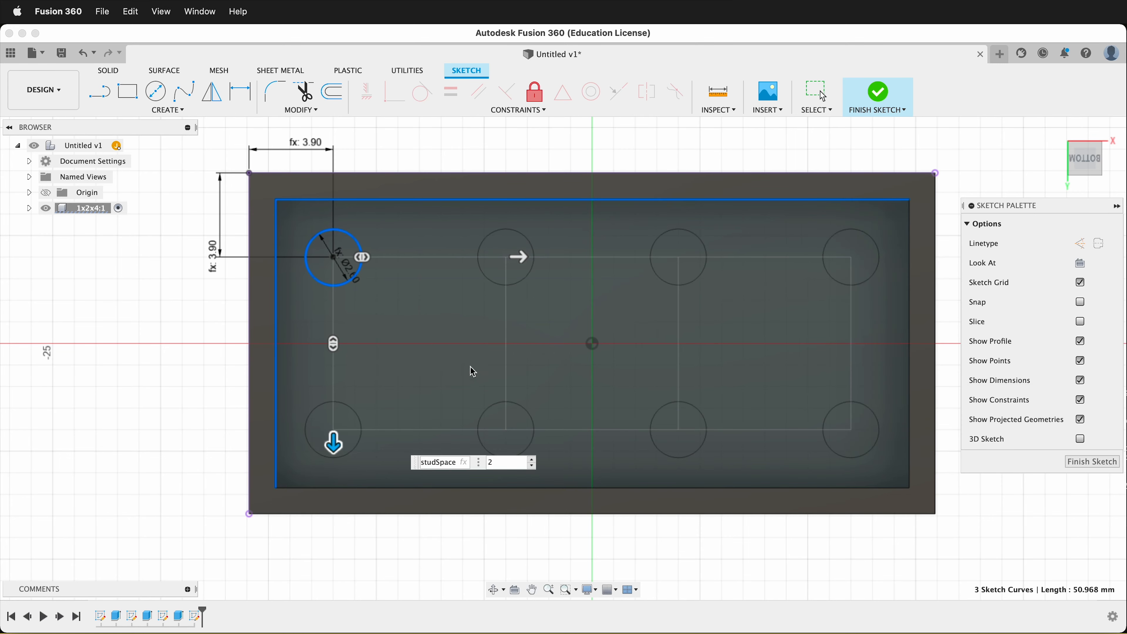
{"action": "left_click", "coordinate": [877, 93]}
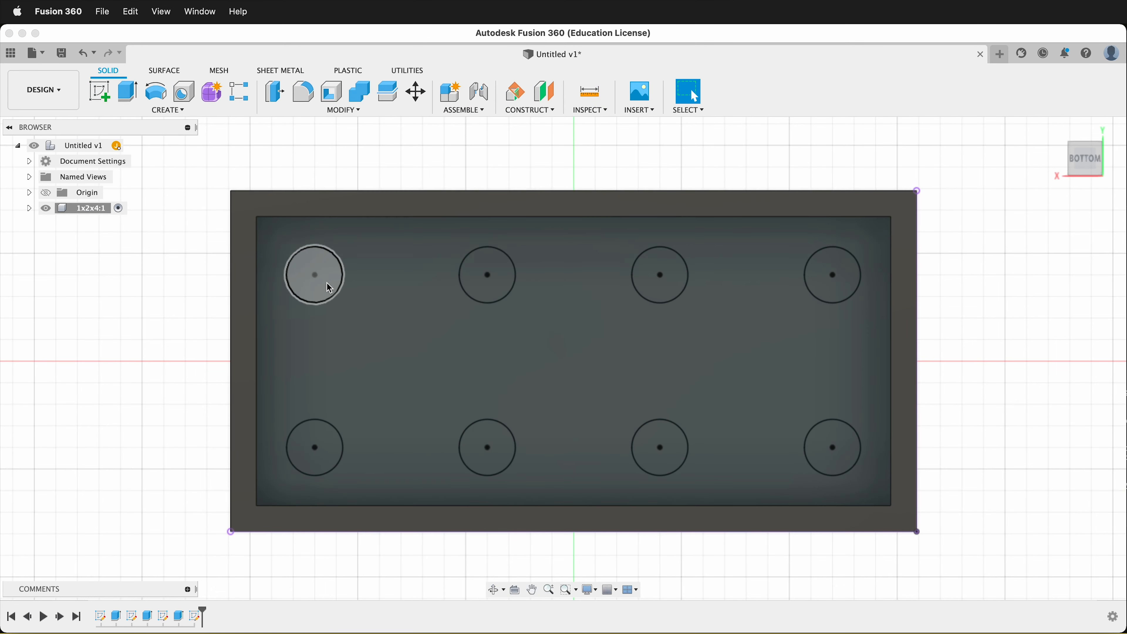
Step: Cut the eight underside circles into the base by a studHeight and tolerance depth
{"action": "left_click", "coordinate": [125, 92]}
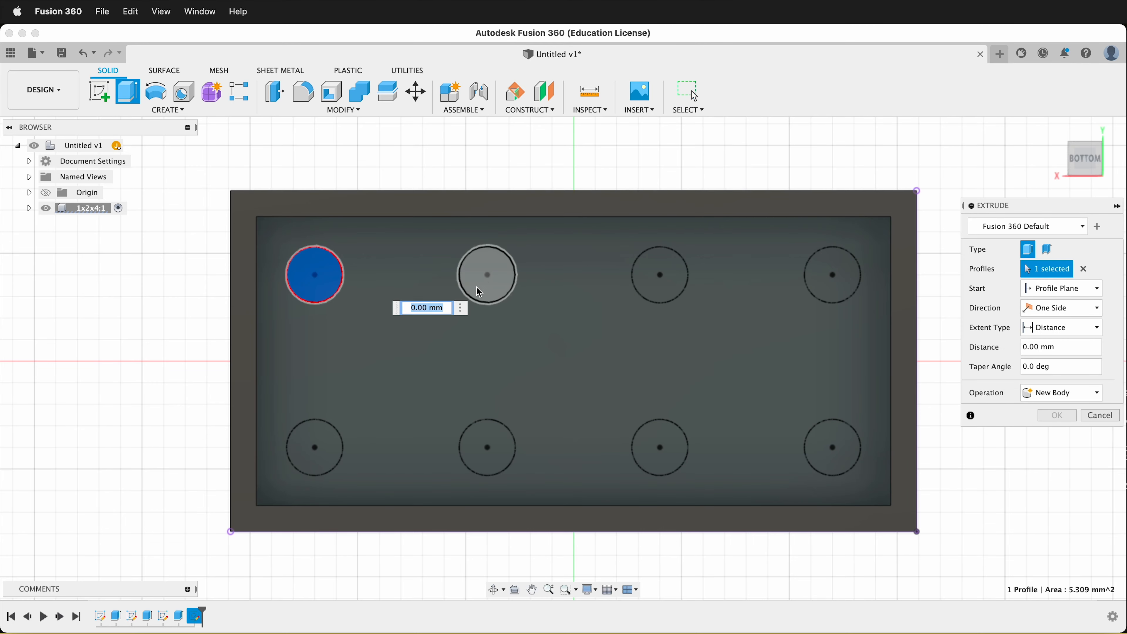
{"action": "left_click", "coordinate": [832, 447]}
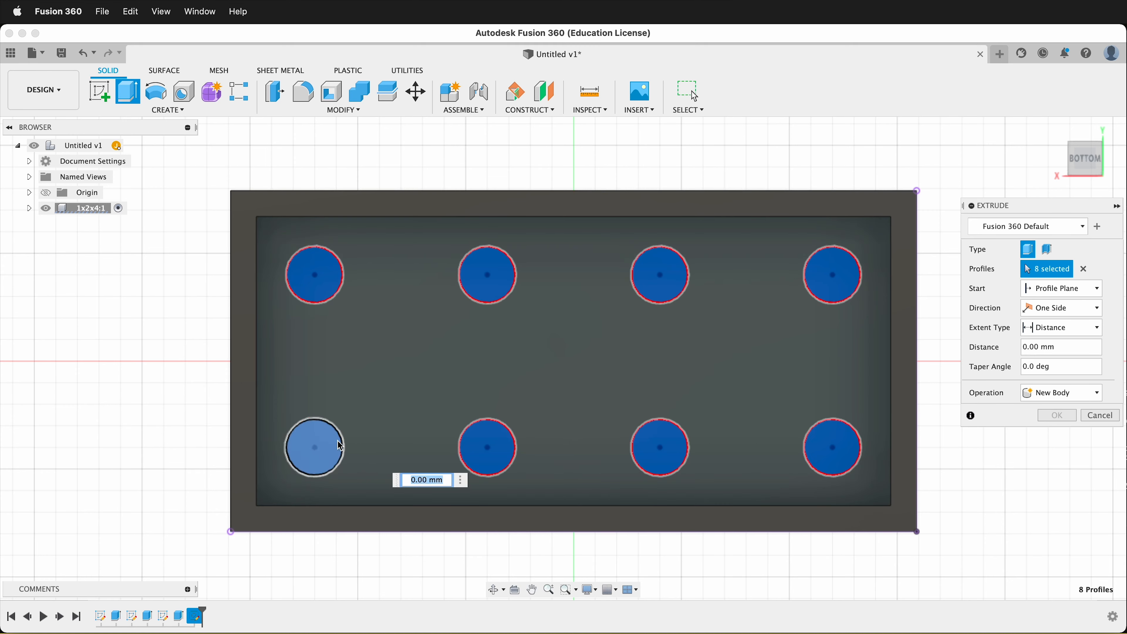
{"action": "type", "text": "-studHeigh"}
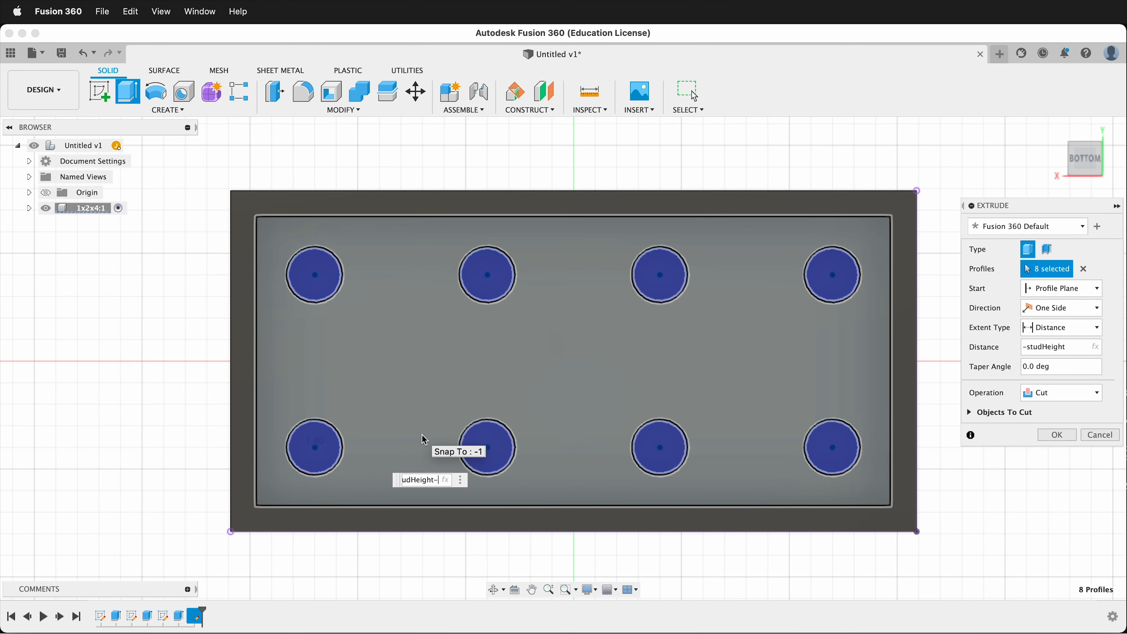
{"action": "type", "text": "tolerance"}
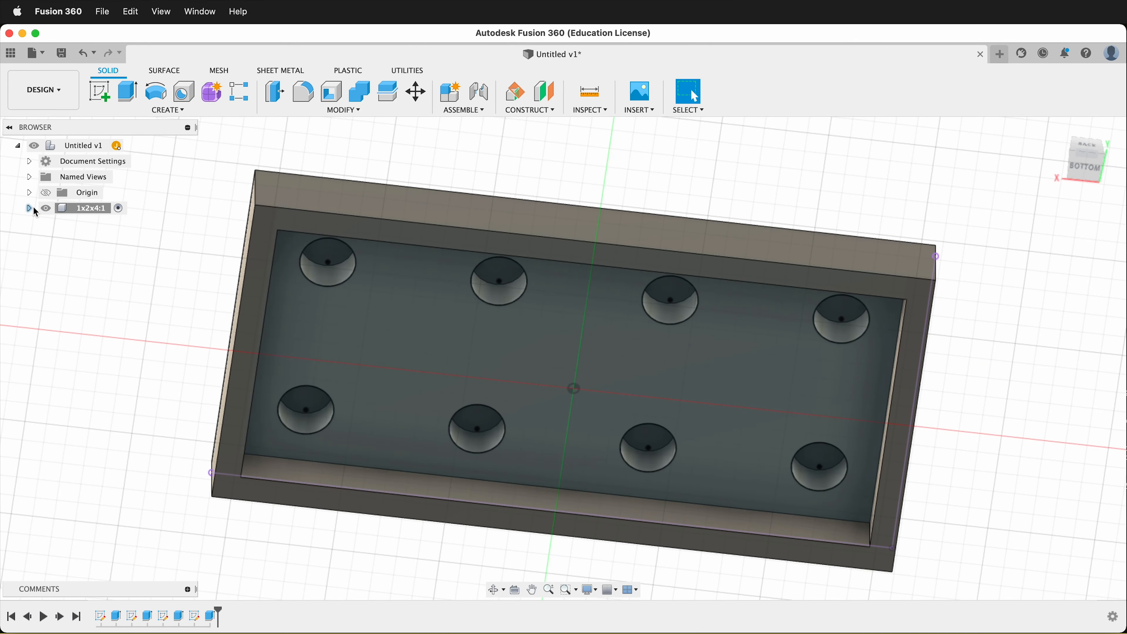
Step: Expand then collapse the 1x2x4 component's contents in the Browser
{"action": "left_click", "coordinate": [29, 208]}
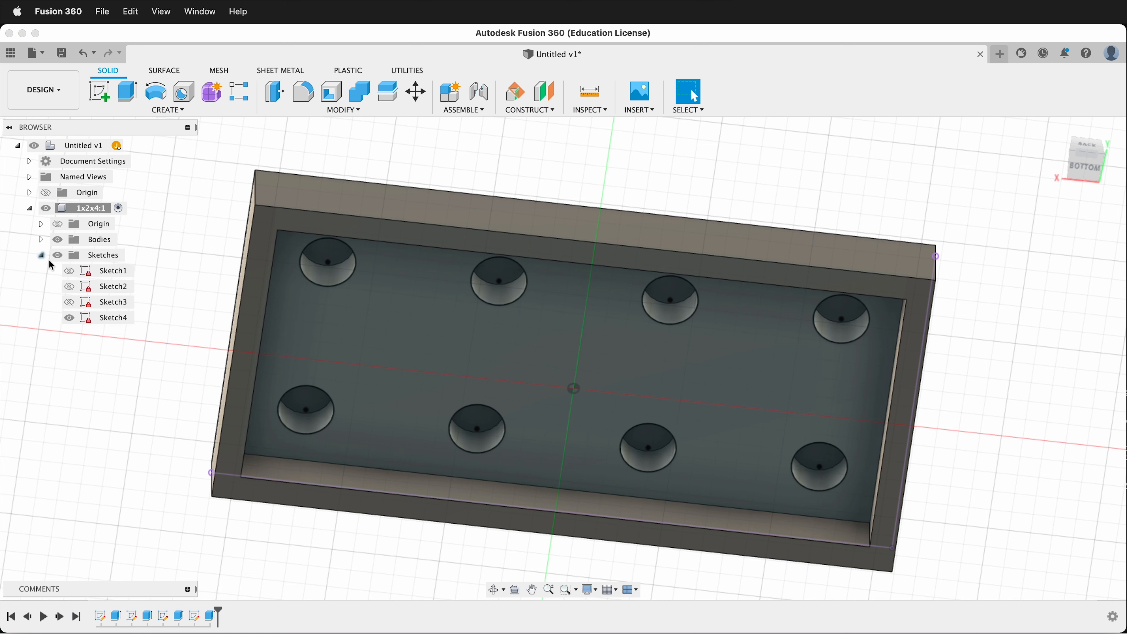
{"action": "left_click", "coordinate": [29, 208]}
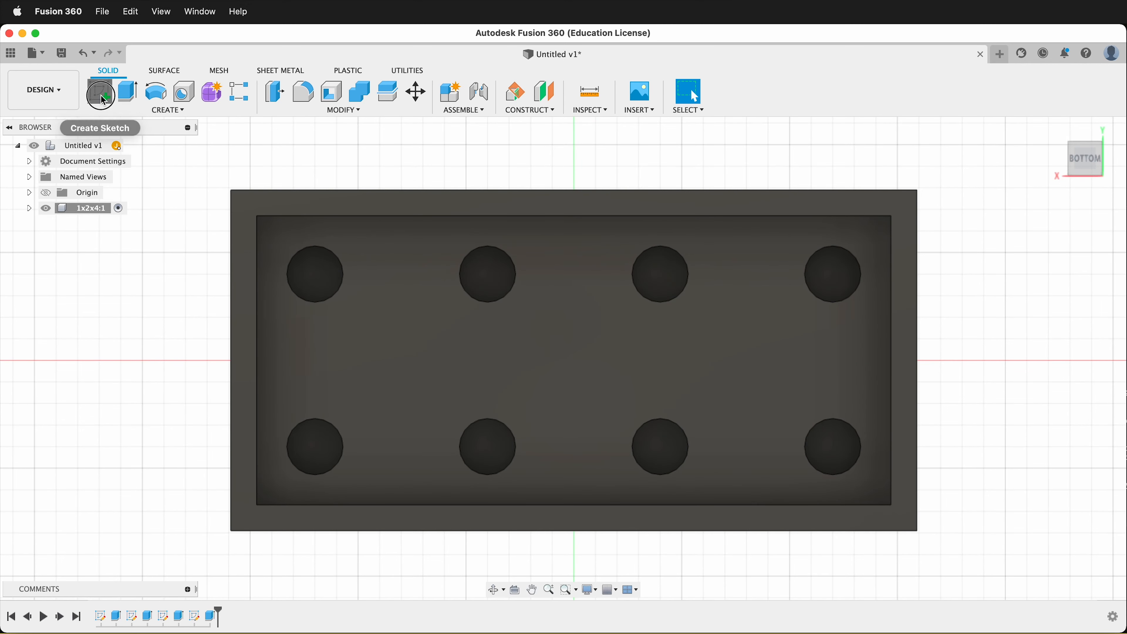
Step: Sketch a Ø6.514 circle on the underside, positioned 7.90 in using the studSpace parameter
{"action": "left_click", "coordinate": [100, 94]}
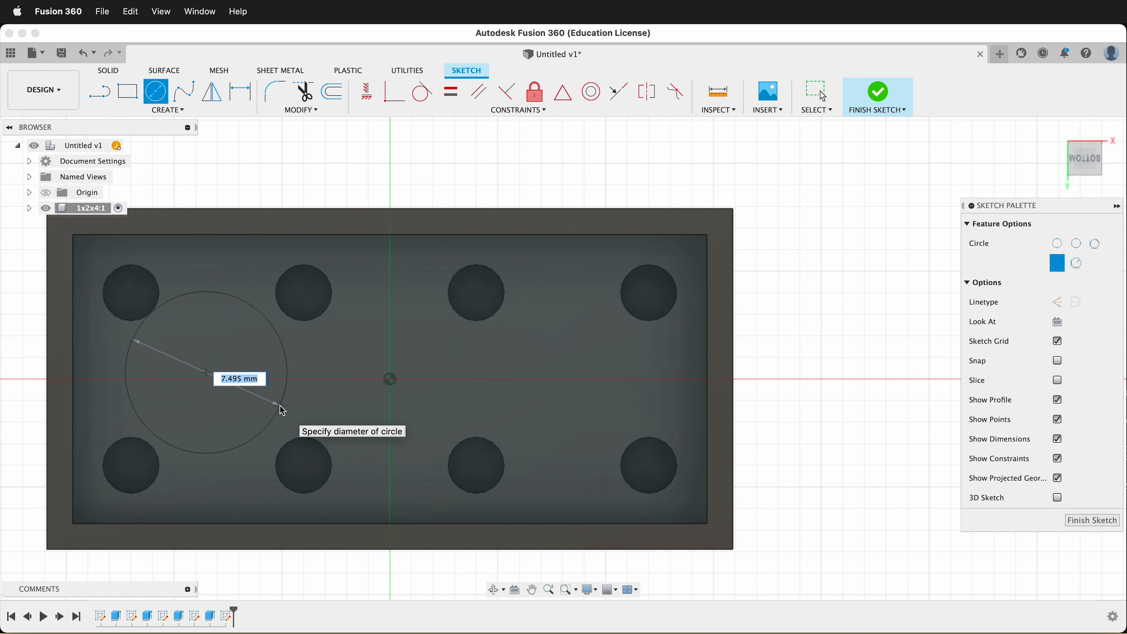
{"action": "type", "text": "u"}
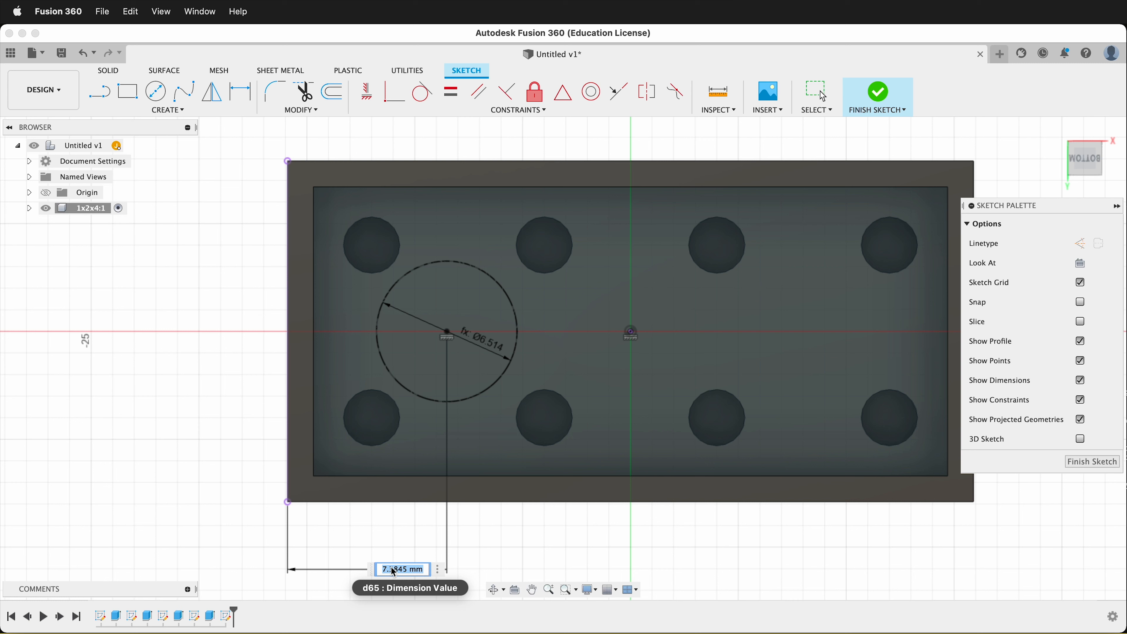
{"action": "type", "text": "studSpace"}
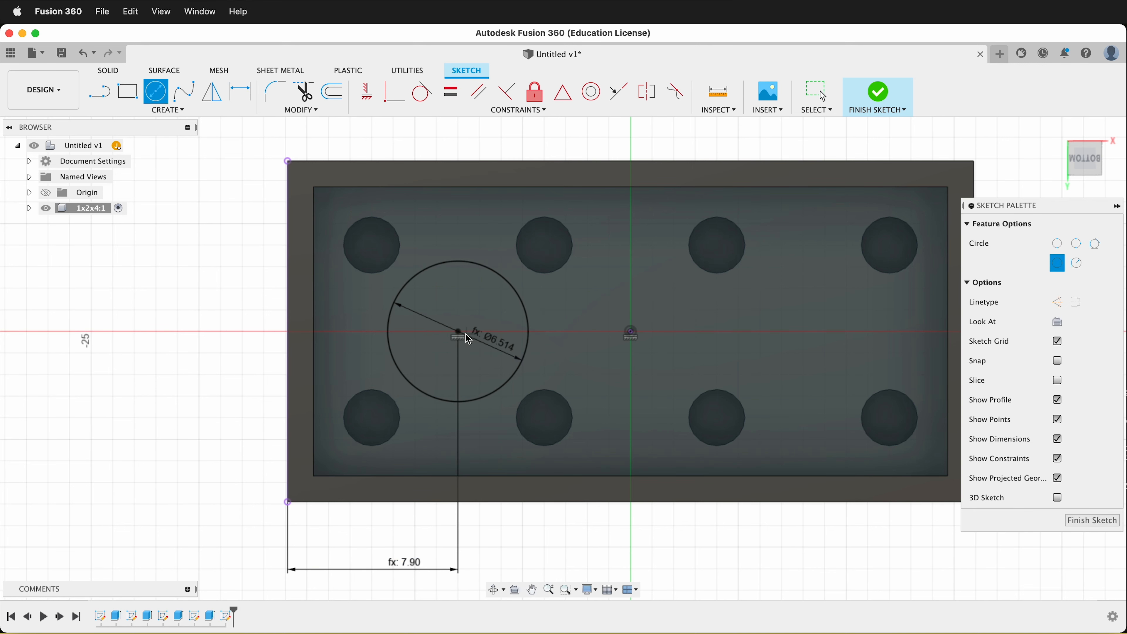
Step: Add a concentric Ø4.80 inner circle centred on the first circle
{"action": "right_click", "coordinate": [456, 330]}
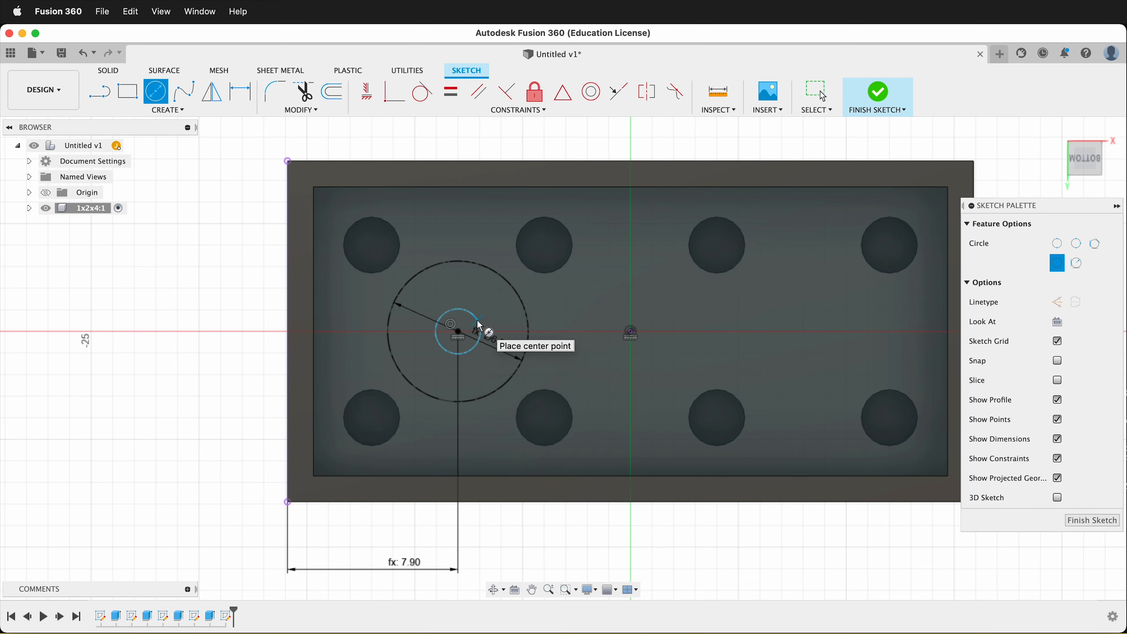
{"action": "left_click", "coordinate": [458, 331]}
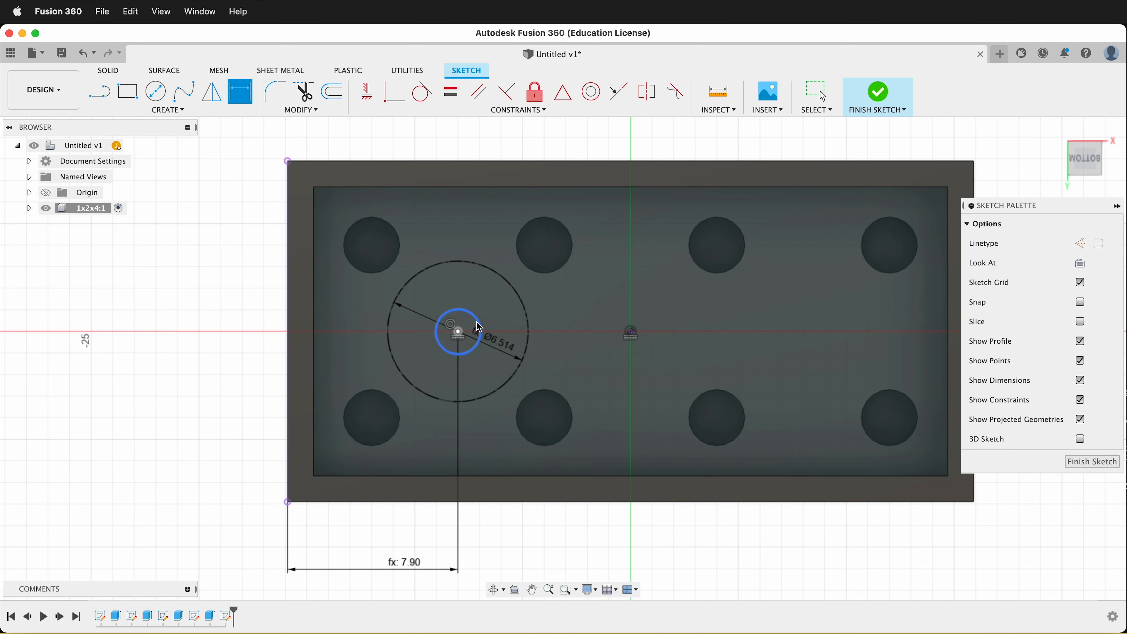
{"action": "left_click", "coordinate": [458, 331]}
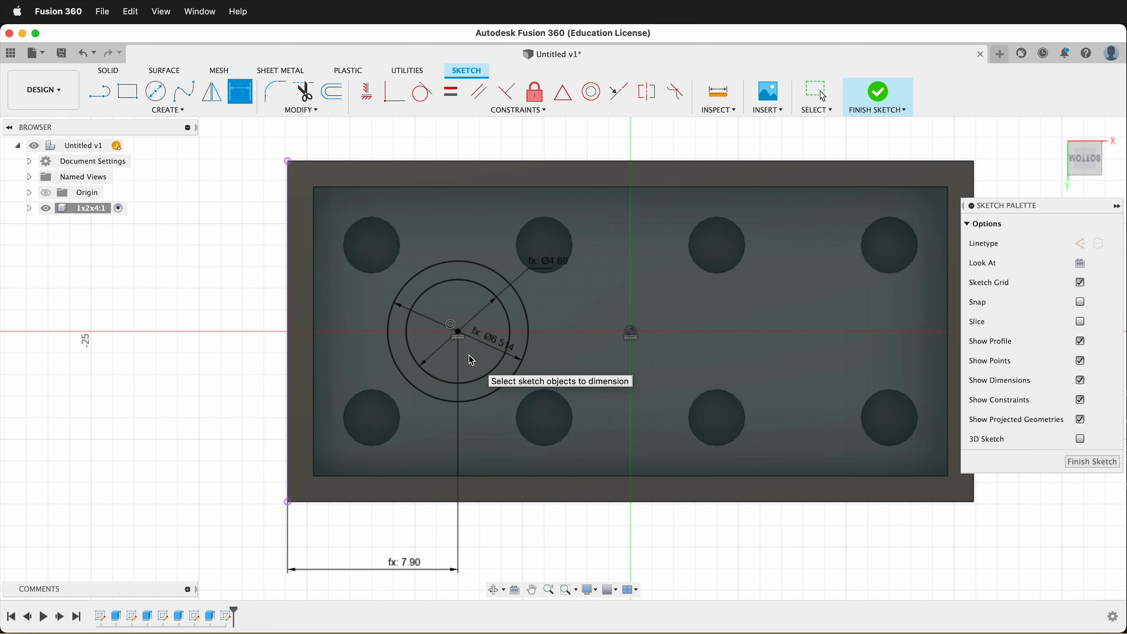
{"action": "mouse_move", "coordinate": [156, 126]}
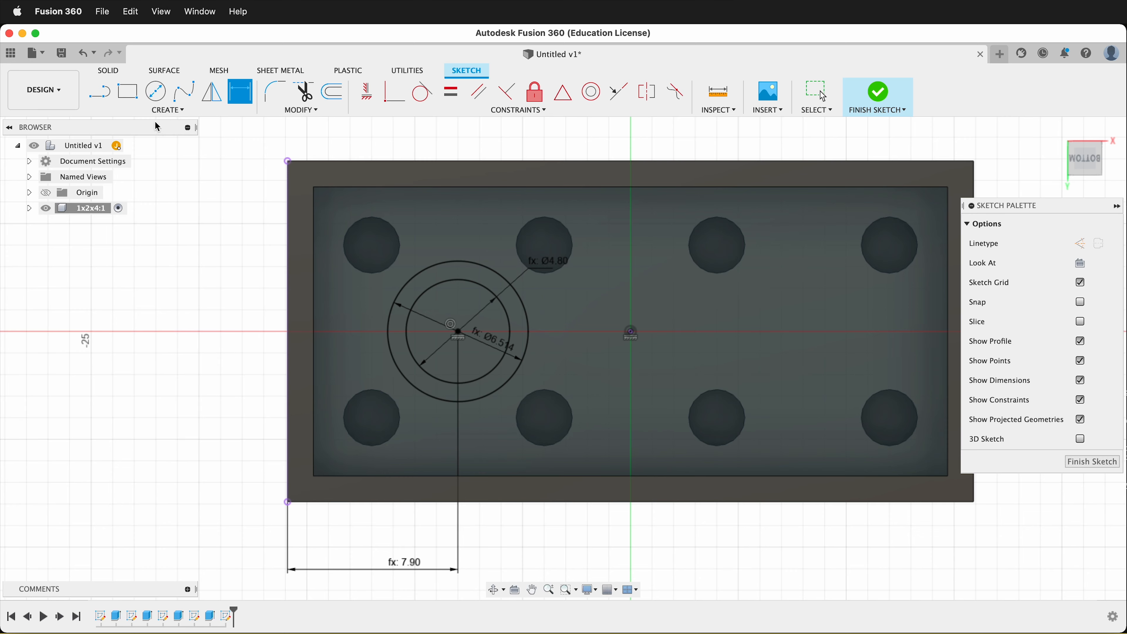
Step: Rectangular-pattern both circles along the long edge, quantity 3, spacing -studSpace
{"action": "left_click", "coordinate": [240, 92]}
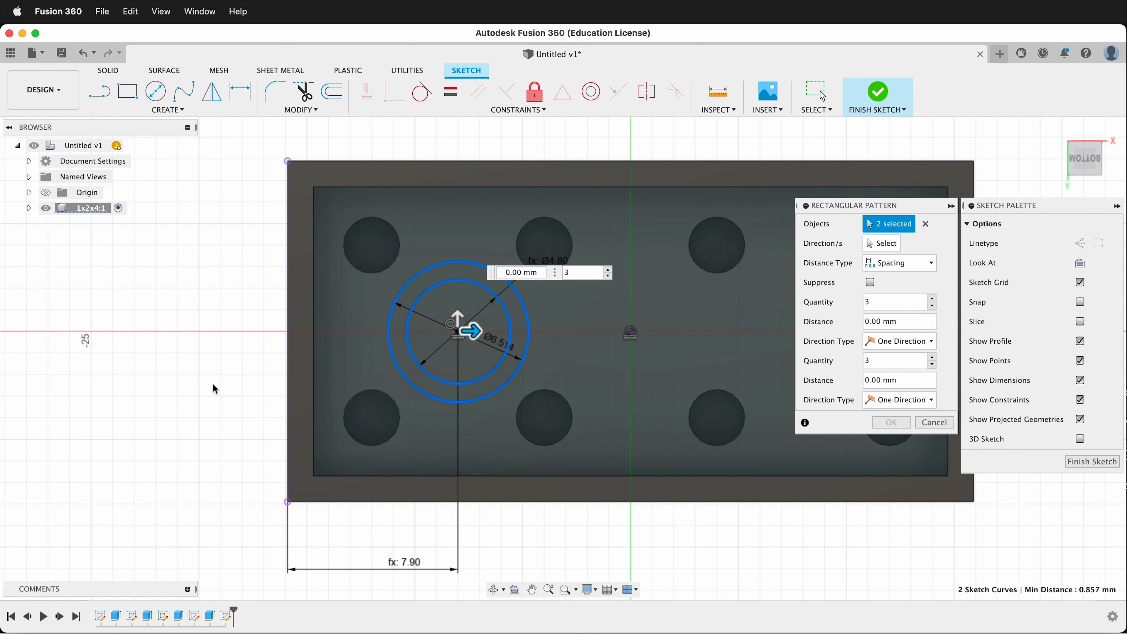
{"action": "left_click", "coordinate": [715, 192]}
{"action": "type", "text": "-7"}
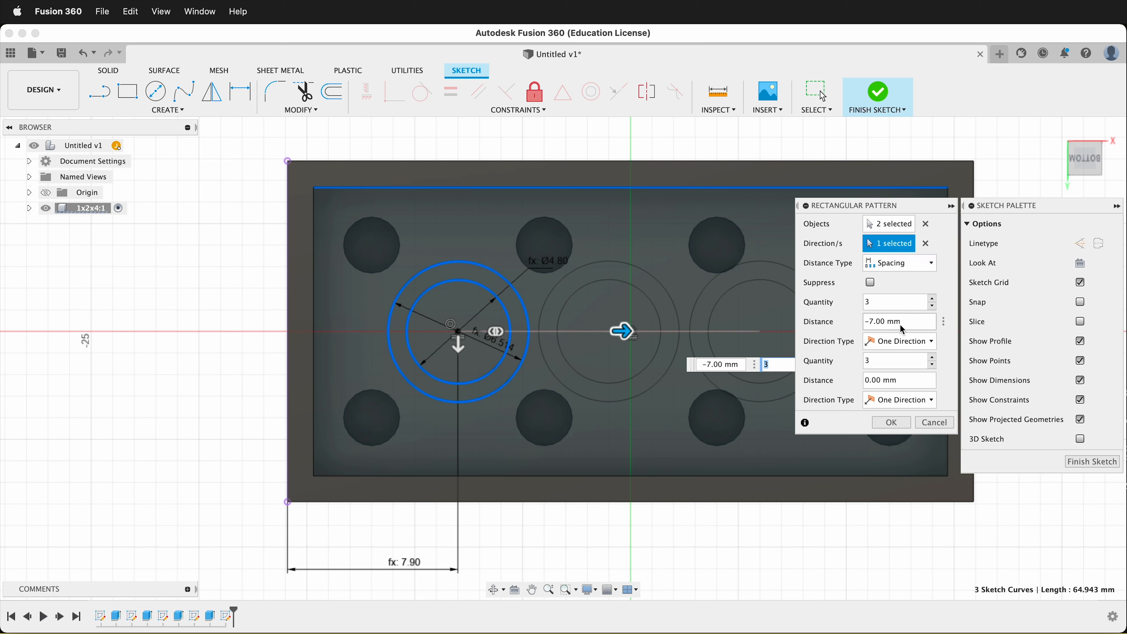
{"action": "type", "text": "-stu"}
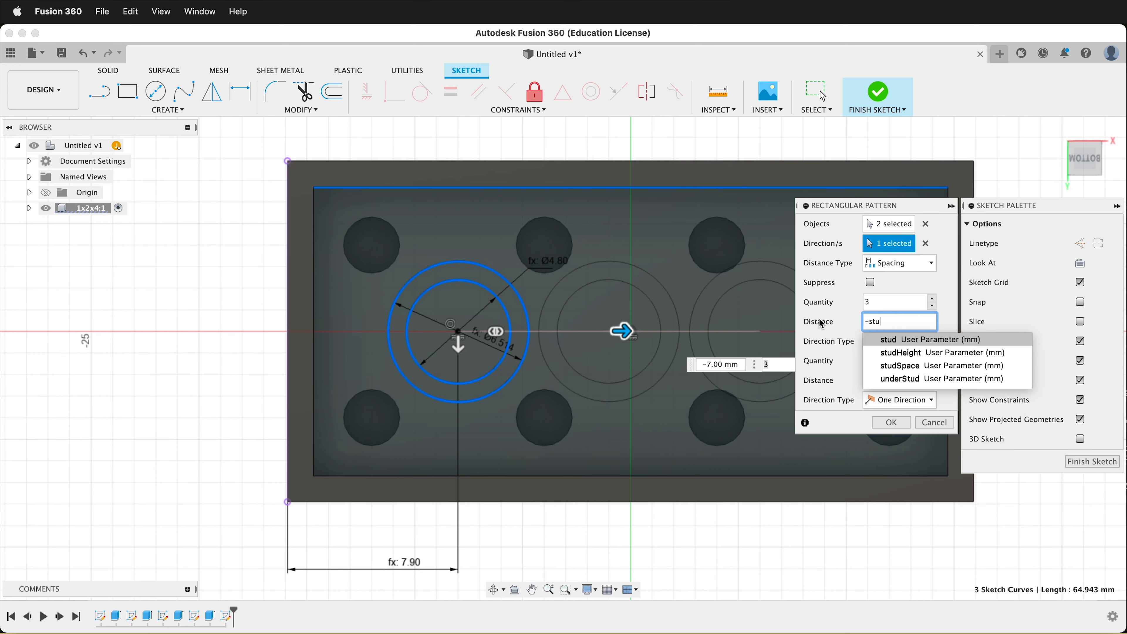
{"action": "left_click", "coordinate": [899, 366]}
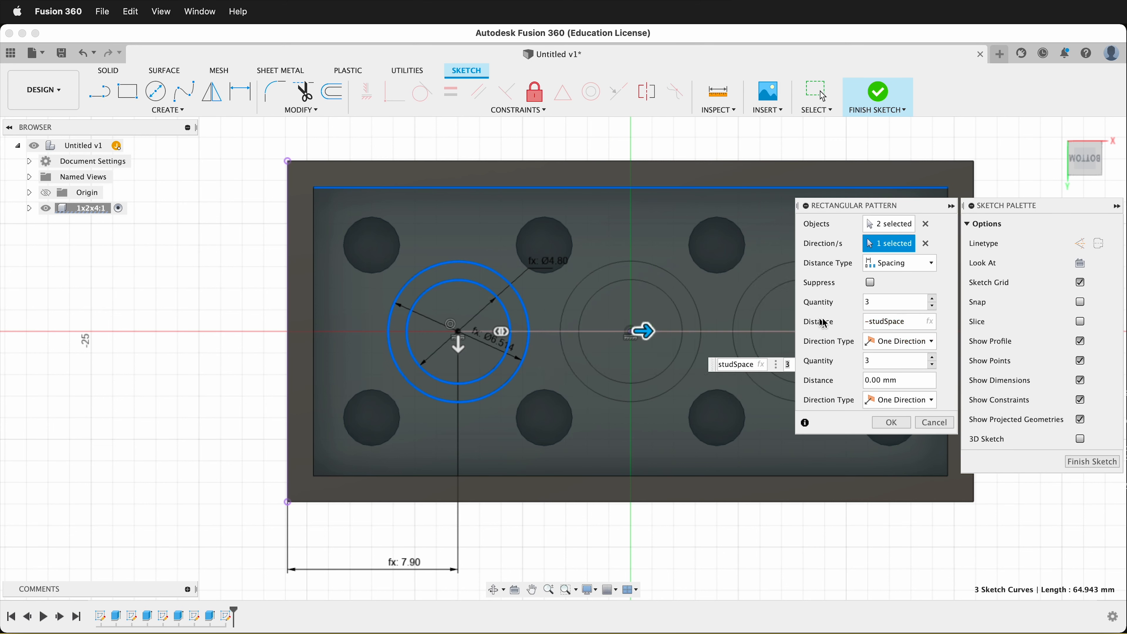
{"action": "left_click", "coordinate": [891, 422]}
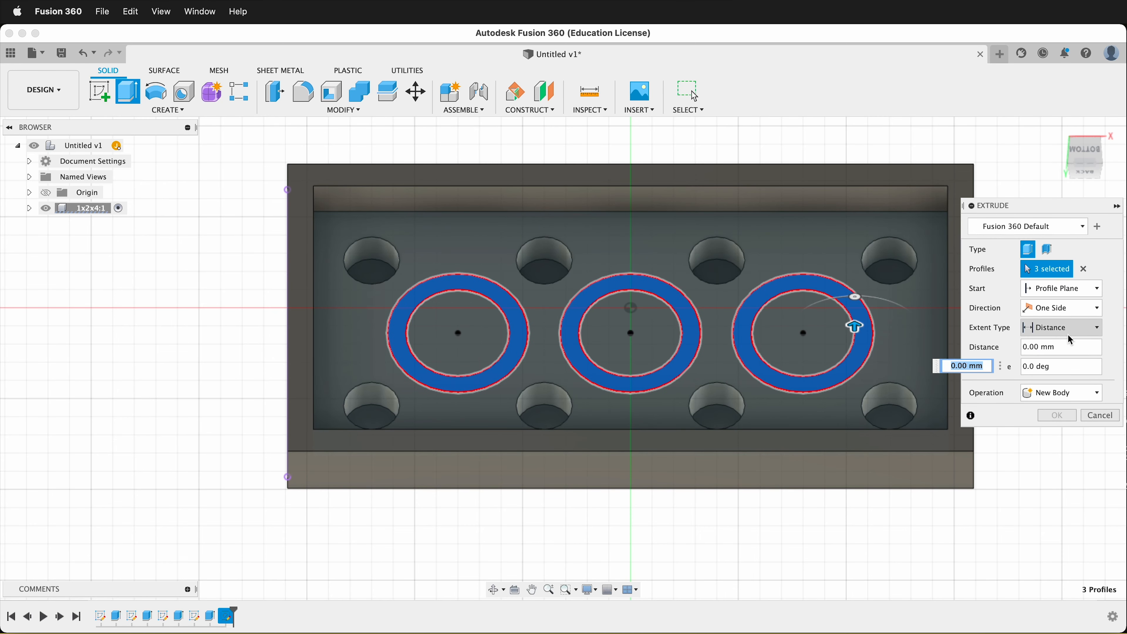
Step: Extrude the three ring profiles To Object up to the inner top, joined to the body
{"action": "left_click", "coordinate": [1061, 328]}
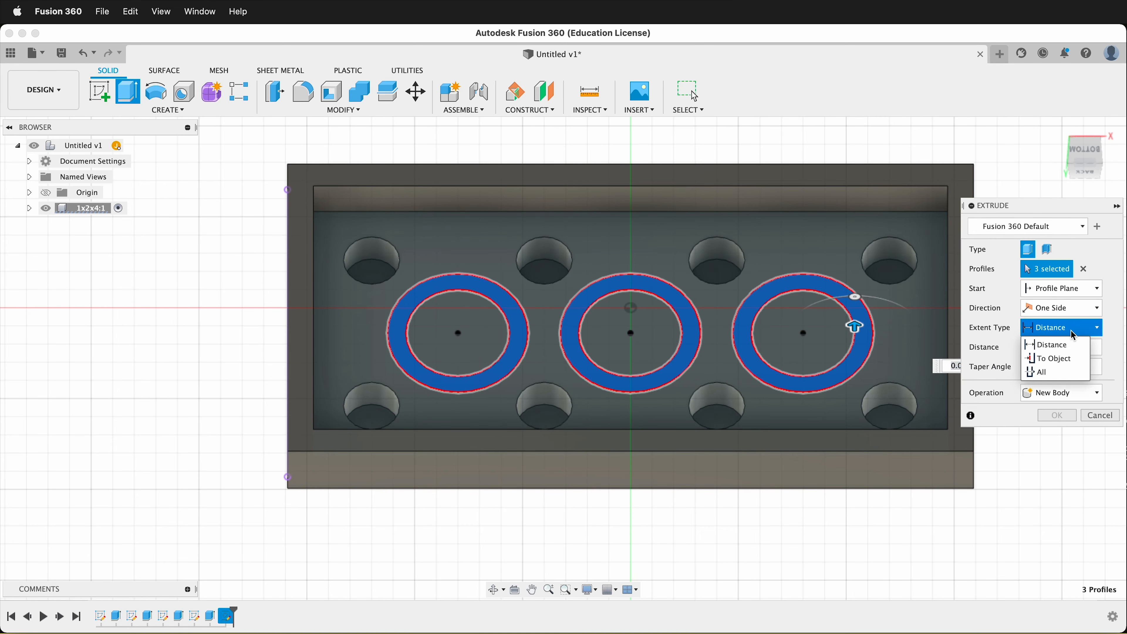
{"action": "left_click", "coordinate": [1055, 358]}
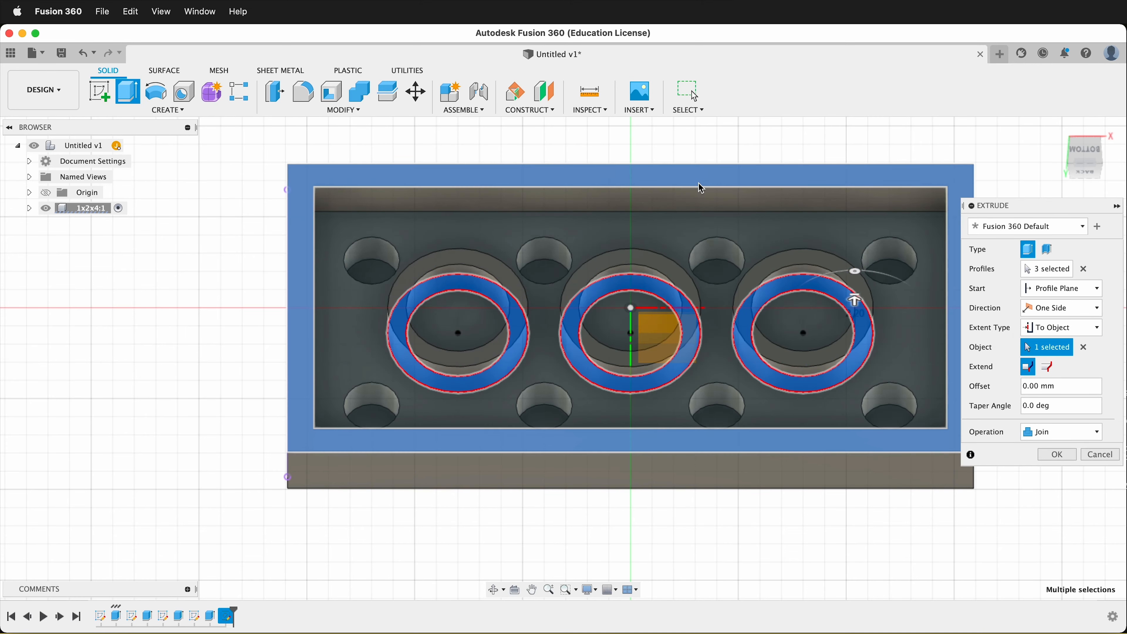
{"action": "left_click", "coordinate": [1057, 454]}
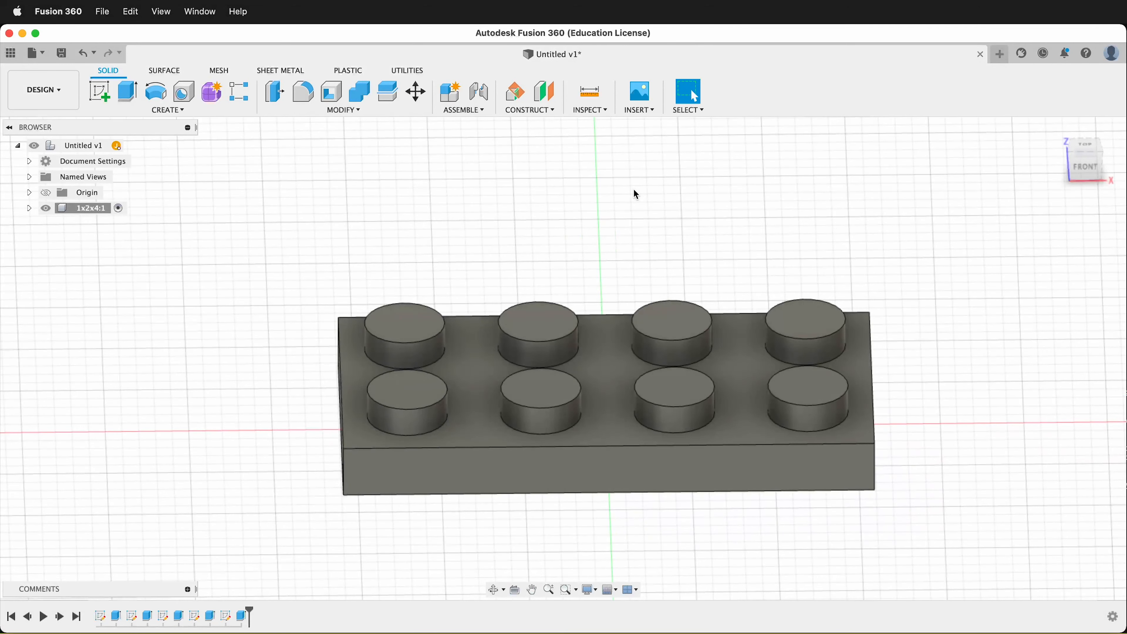
Step: Use the selection filters to select all edges of the brick
{"action": "left_click", "coordinate": [686, 110]}
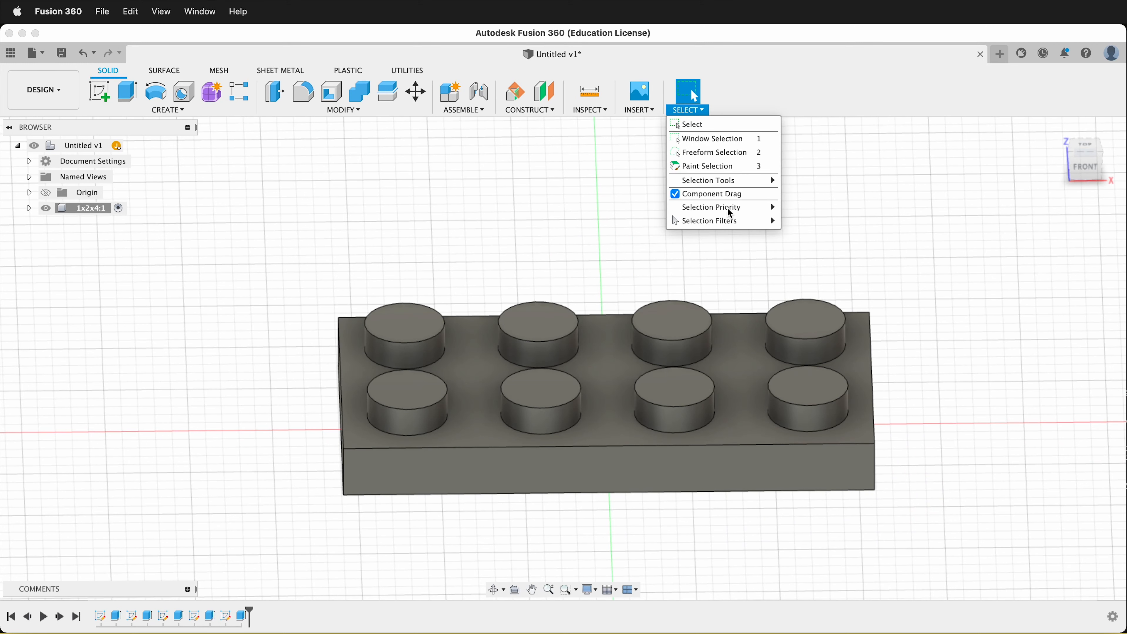
{"action": "left_click", "coordinate": [708, 221]}
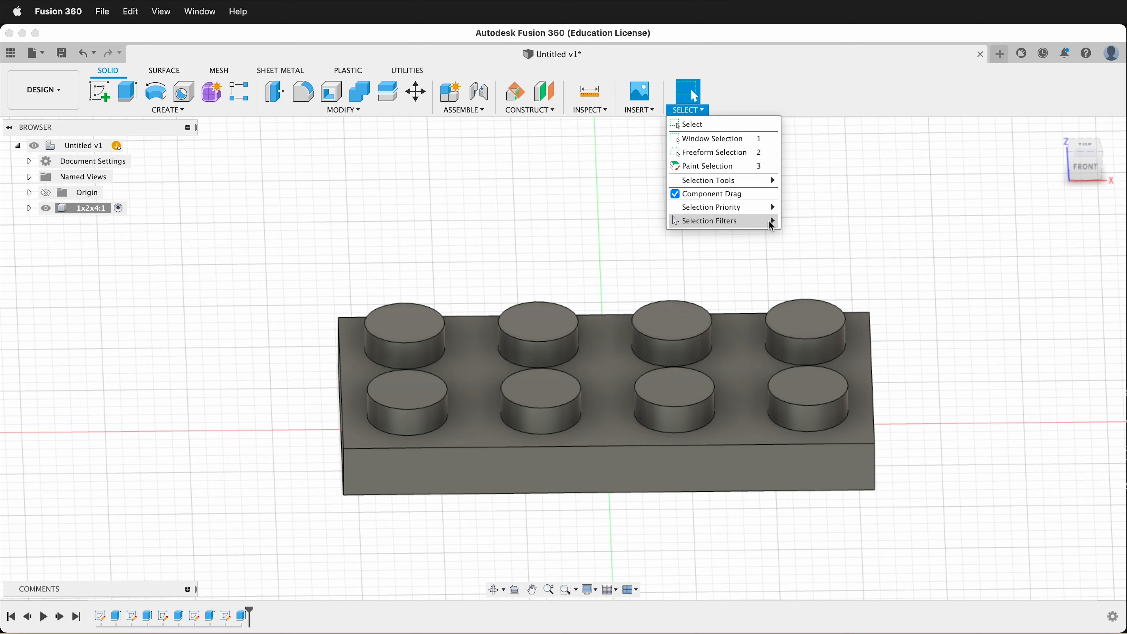
{"action": "left_click", "coordinate": [708, 221]}
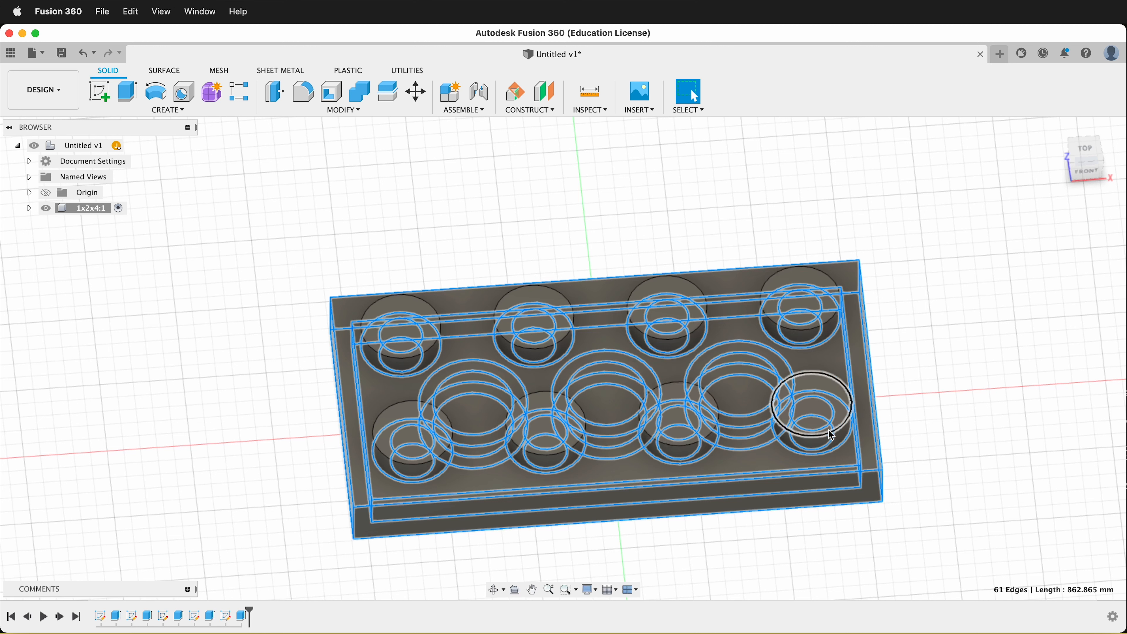
Step: Apply a 0.2 mm fillet to all selected brick edges
{"action": "left_click", "coordinate": [302, 92]}
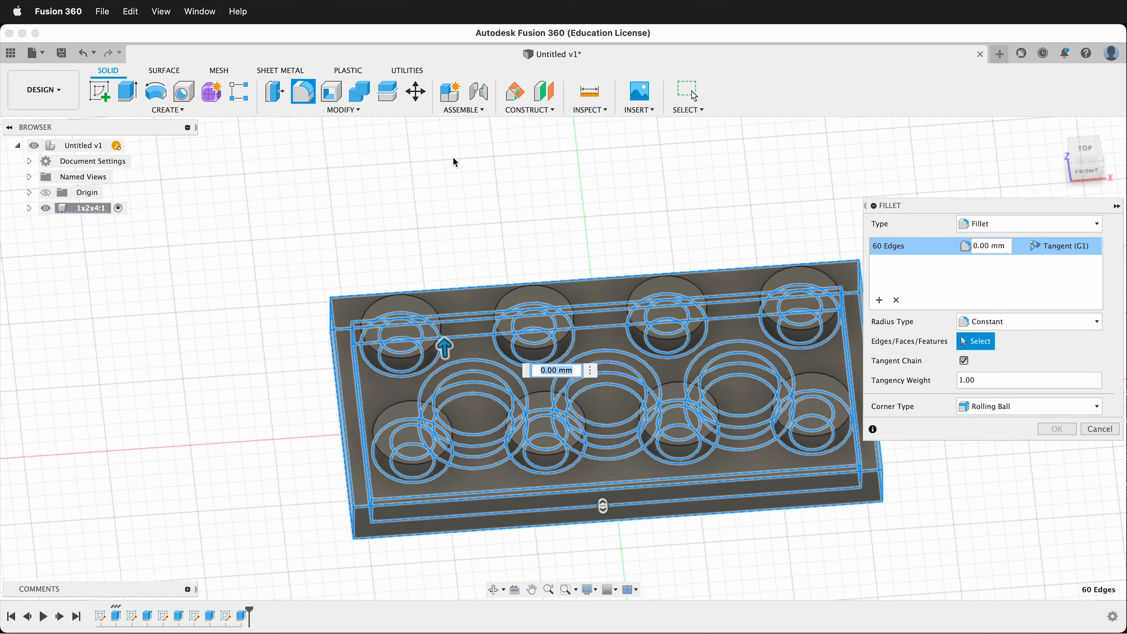
{"action": "type", "text": ".2"}
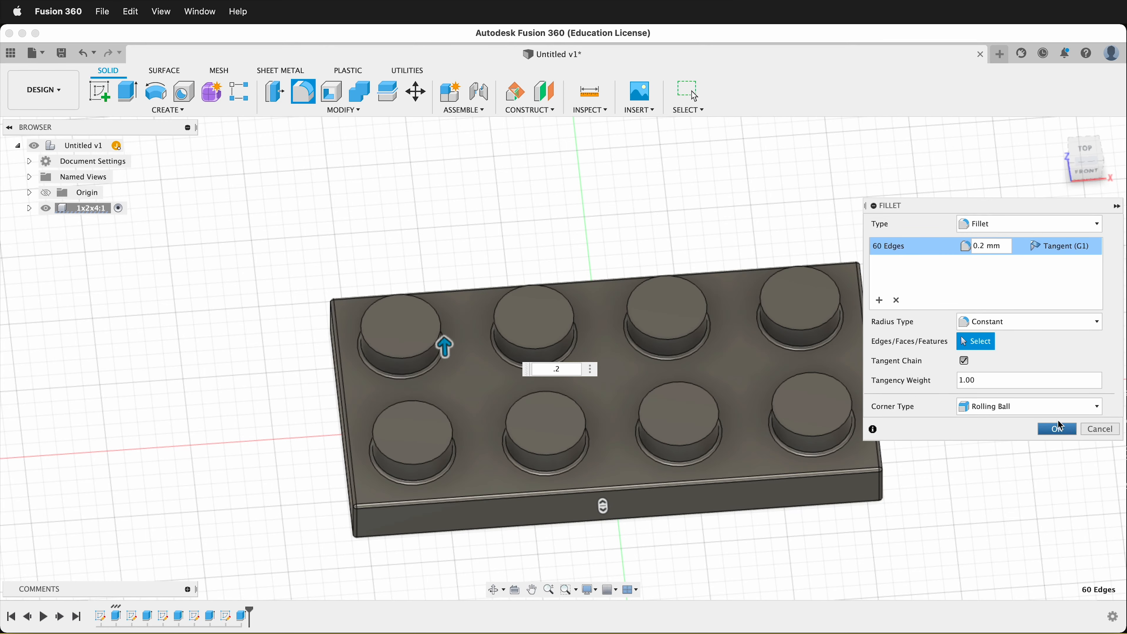
{"action": "left_click", "coordinate": [1055, 429]}
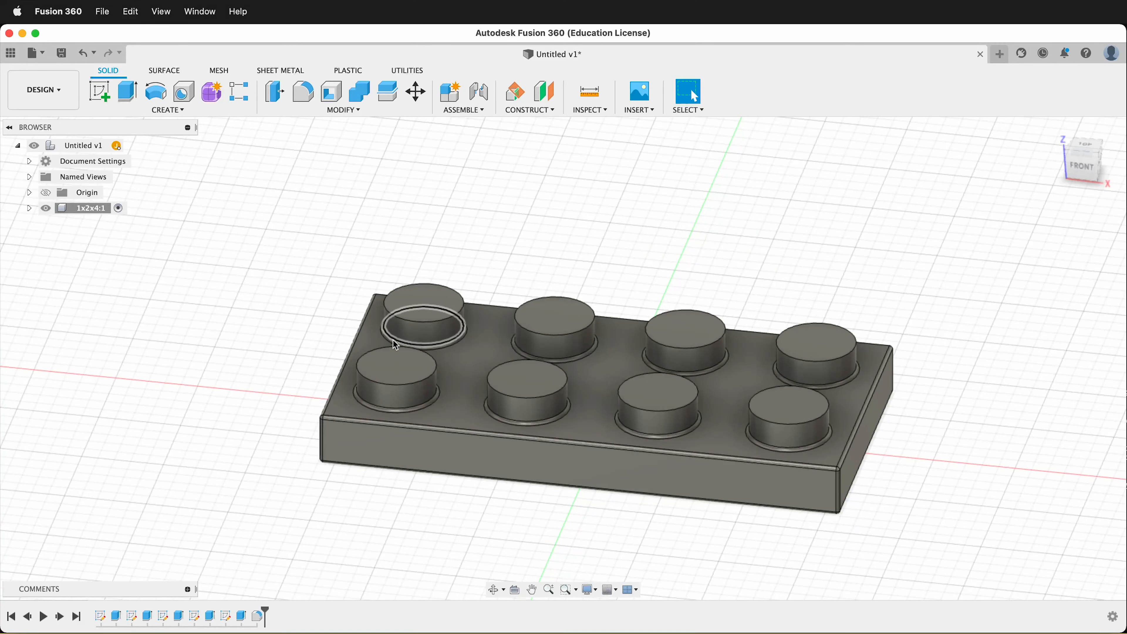
Step: Fillet the top faces of the eight studs with a 0.5 mm radius
{"action": "left_click", "coordinate": [303, 90]}
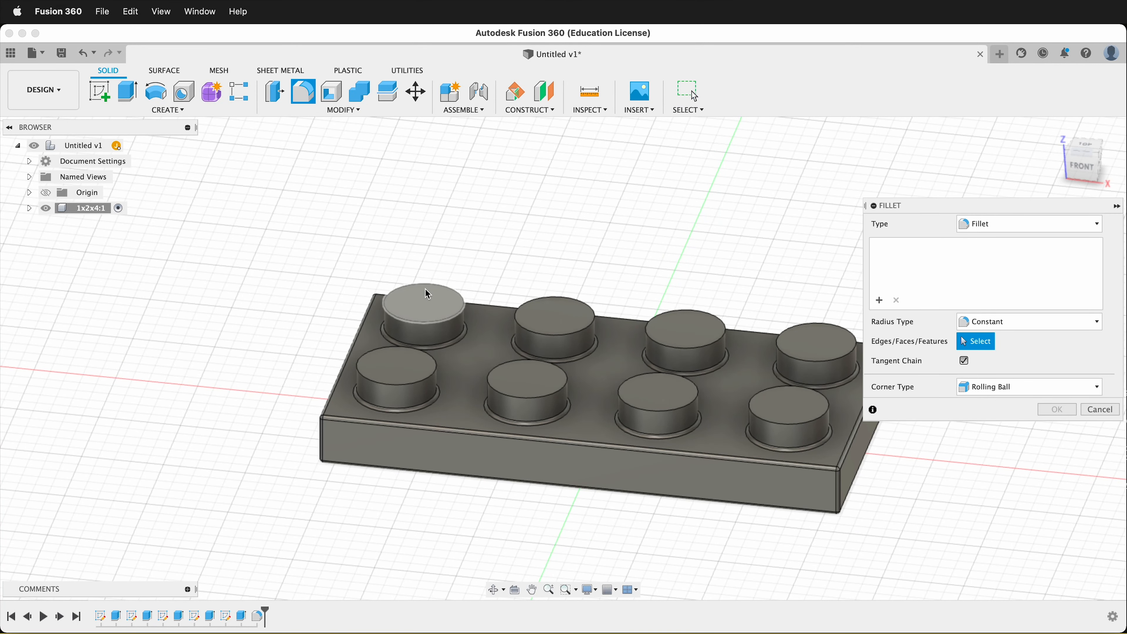
{"action": "left_click", "coordinate": [651, 392]}
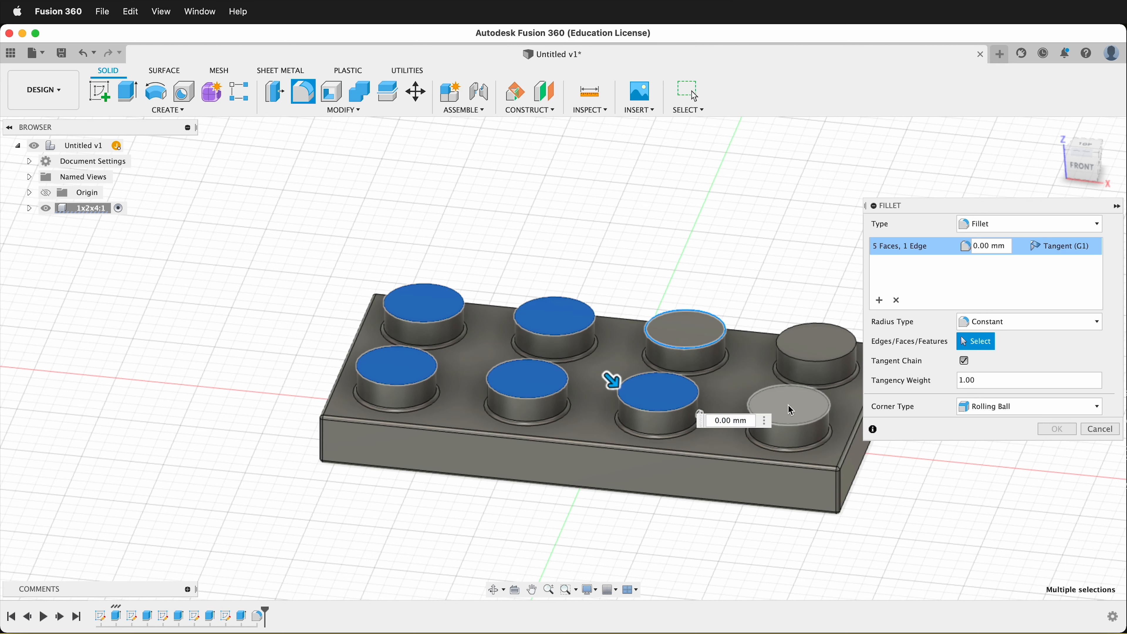
{"action": "type", "text": "0.5"}
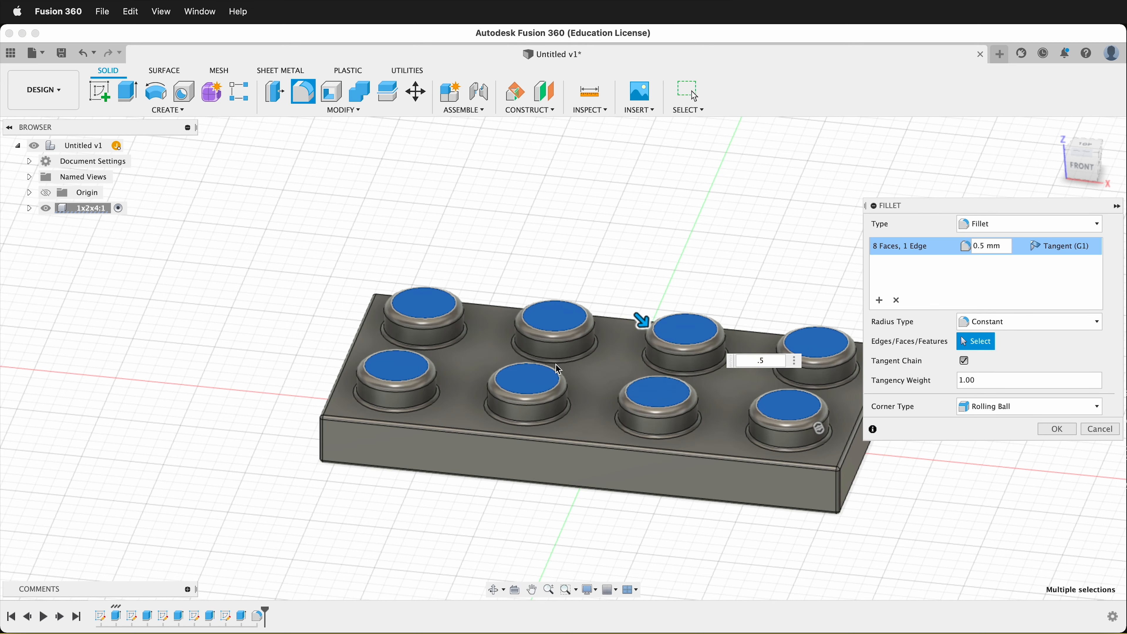